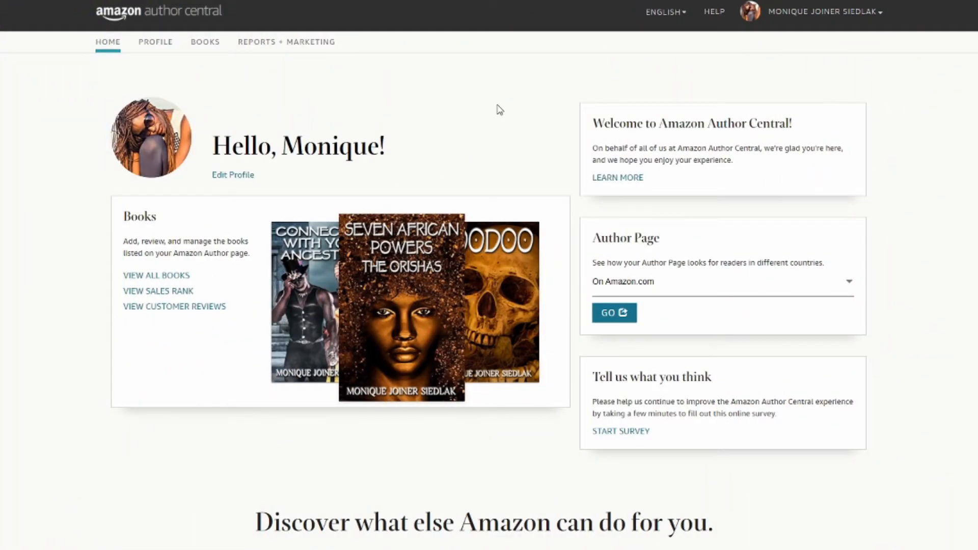
pyautogui.moveTo(360, 181)
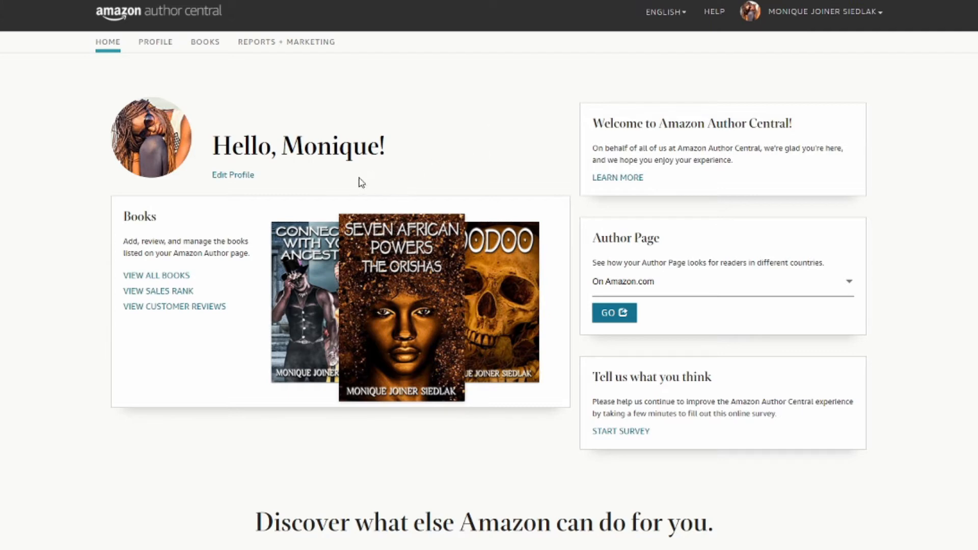
pyautogui.moveTo(426, 113)
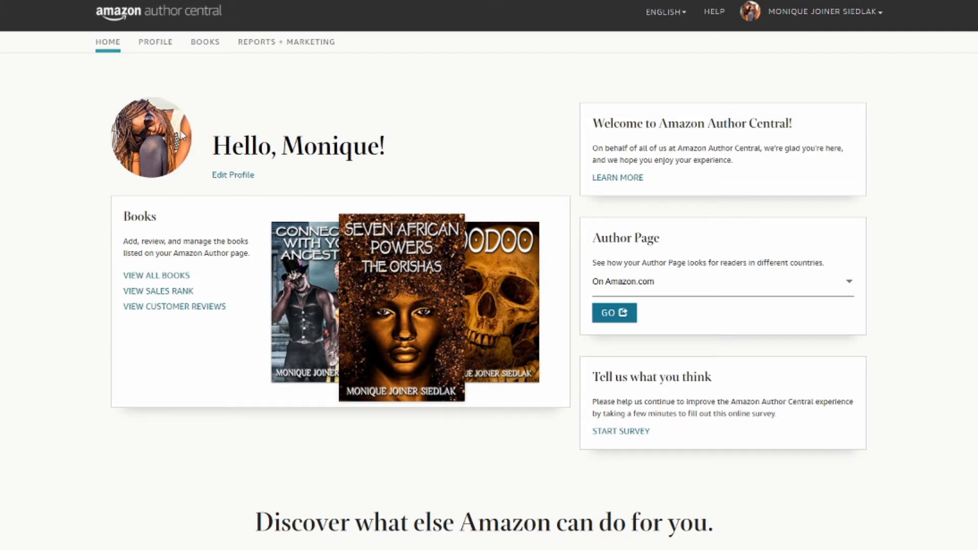
pyautogui.moveTo(480, 124)
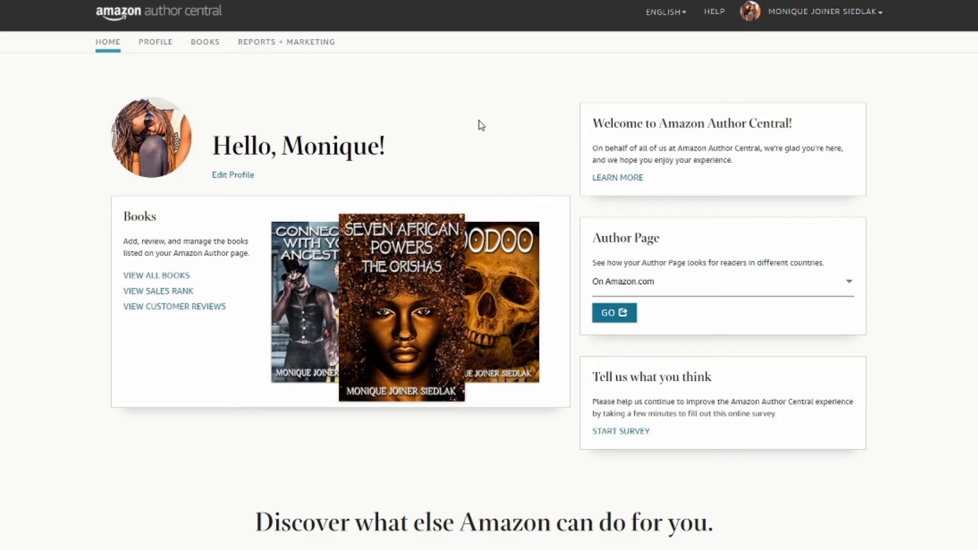
pyautogui.moveTo(883, 24)
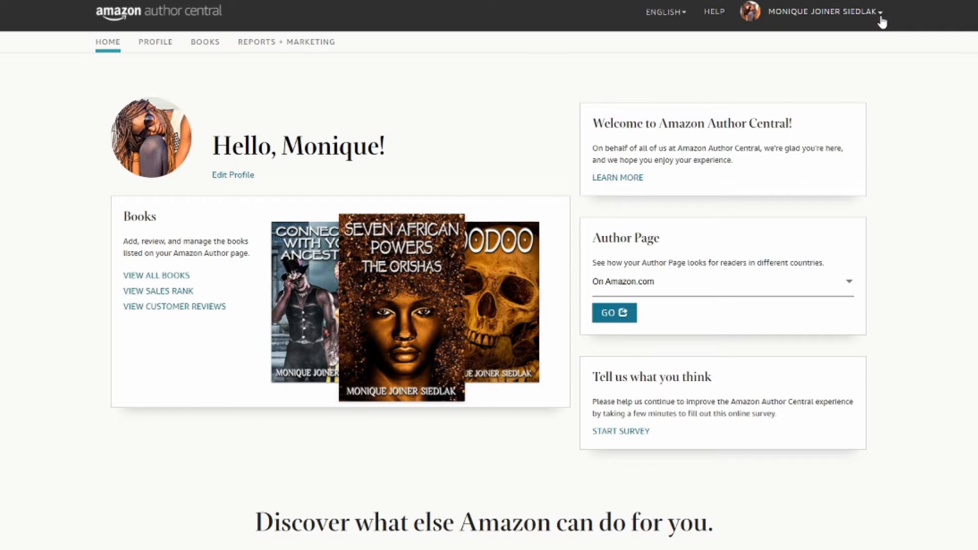
# - Show the account menu listing pen names and the add-pen-name option
pyautogui.click(823, 11)
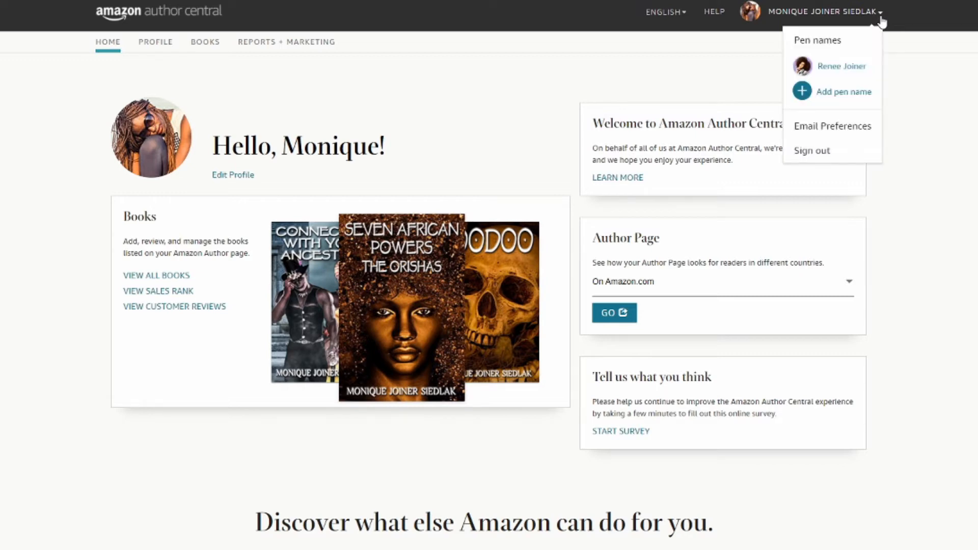
pyautogui.moveTo(824, 66)
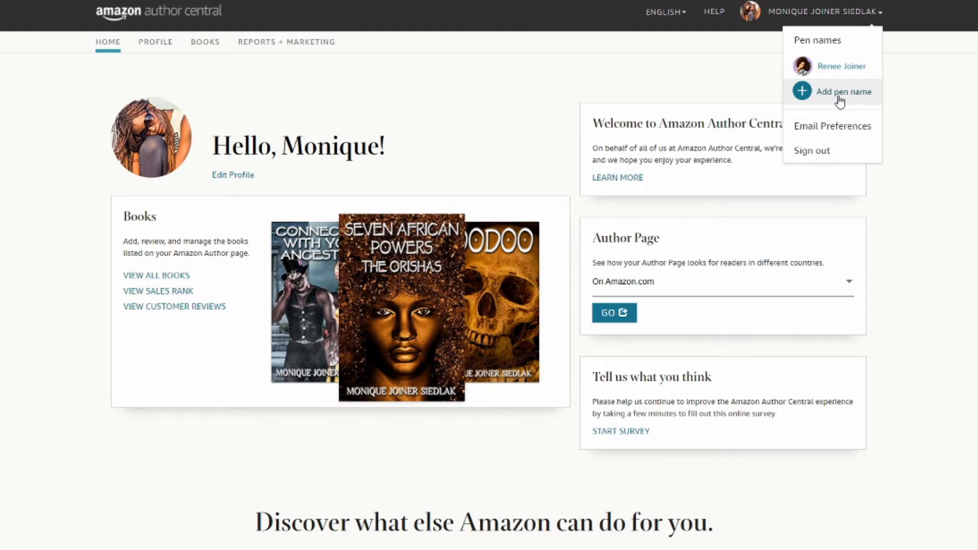
# - Start a new pen name, search for Rose M. Cooper, and select Training the Billionaire
pyautogui.click(843, 92)
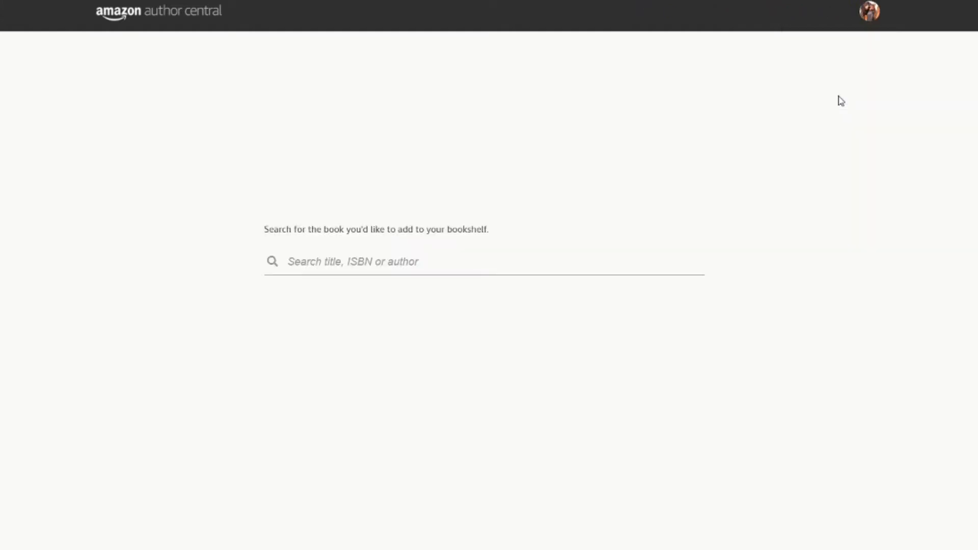
pyautogui.moveTo(760, 202)
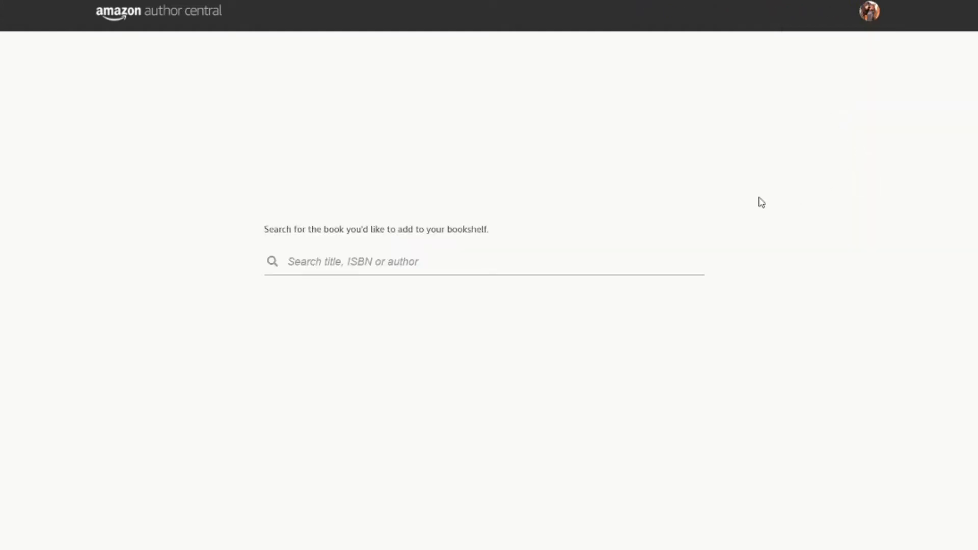
pyautogui.moveTo(385, 292)
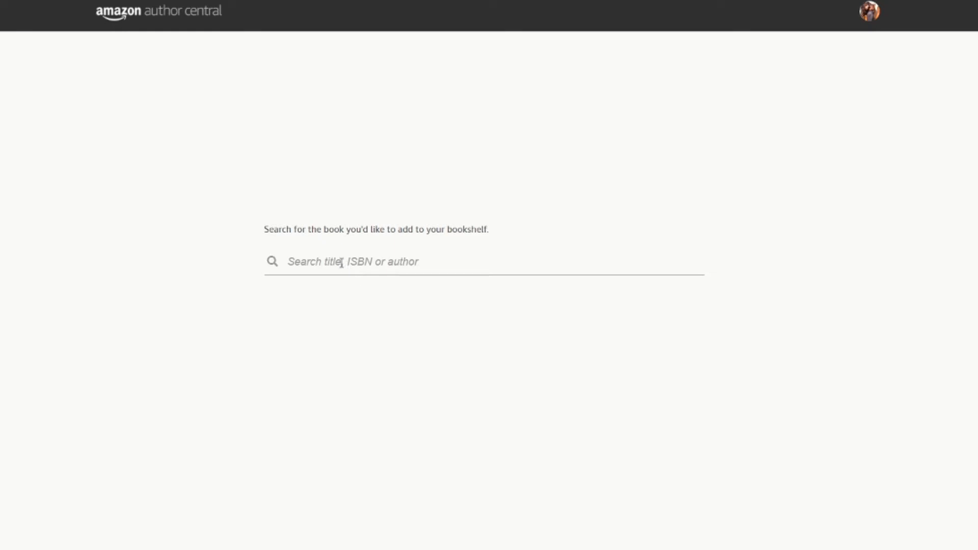
pyautogui.click(484, 261)
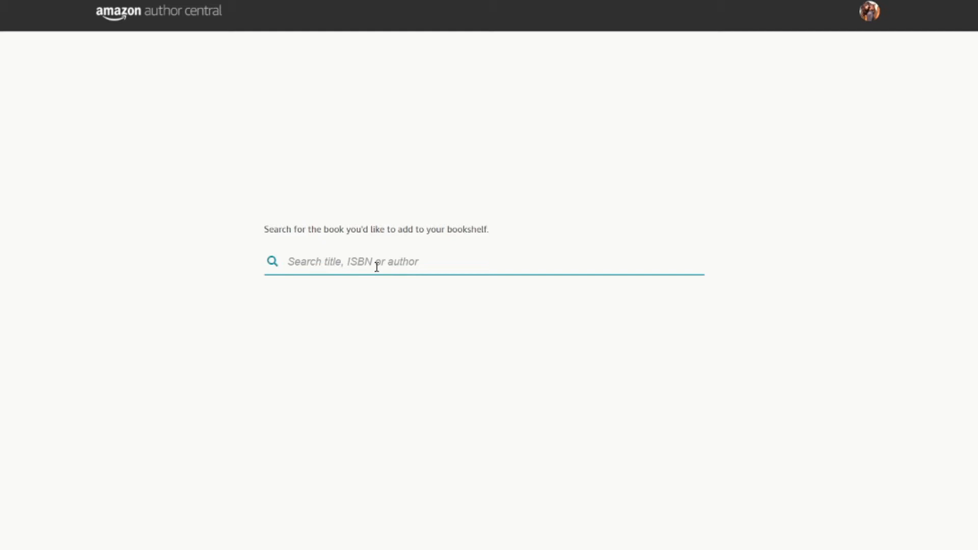
pyautogui.write('R')
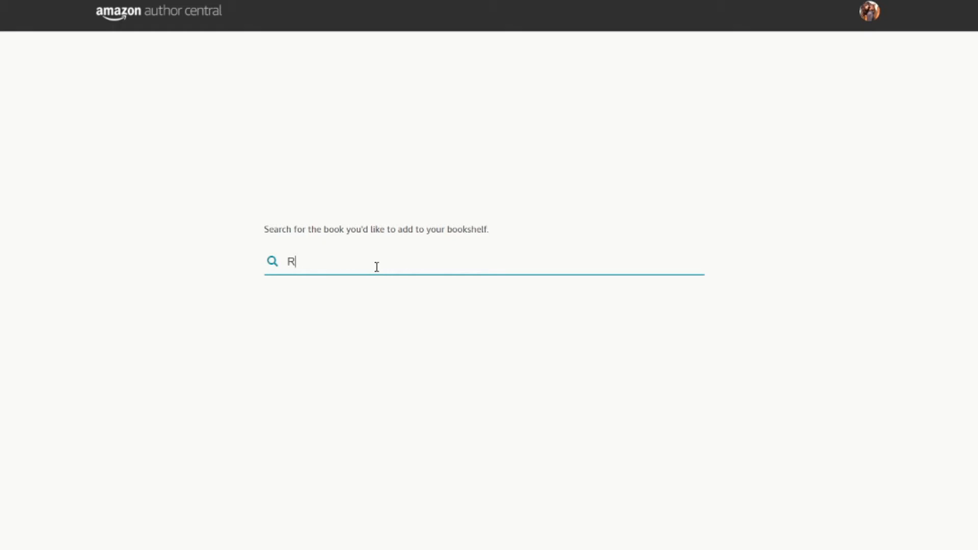
pyautogui.write('ose M. Coo')
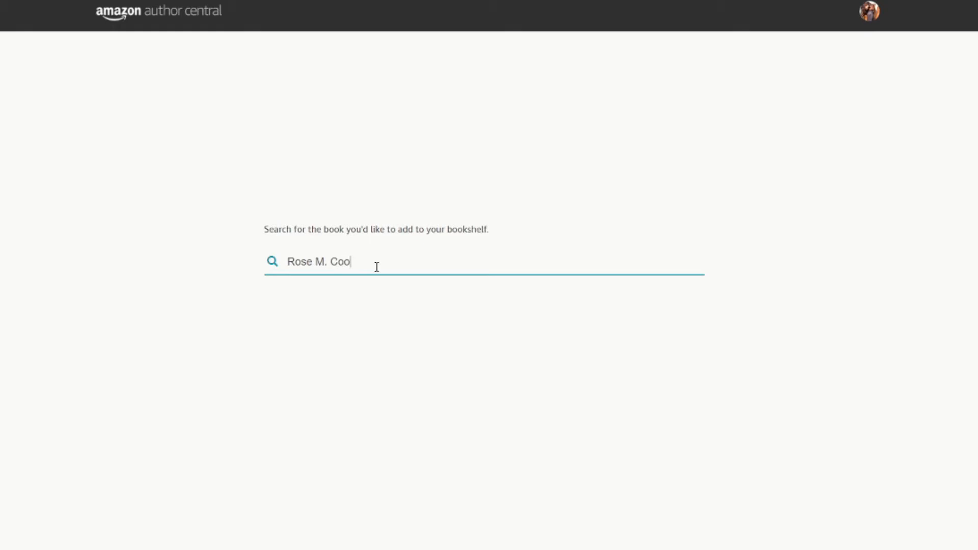
pyautogui.write('per')
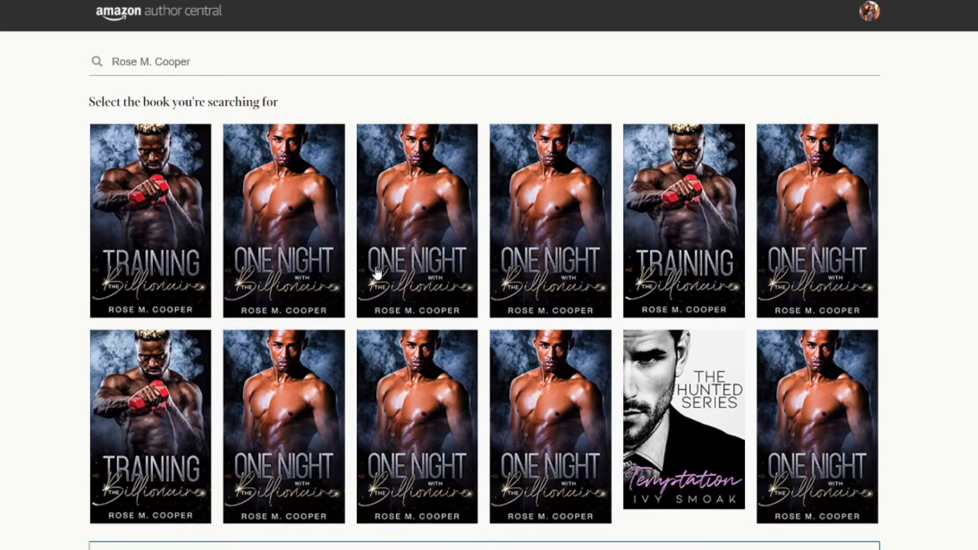
pyautogui.moveTo(492, 322)
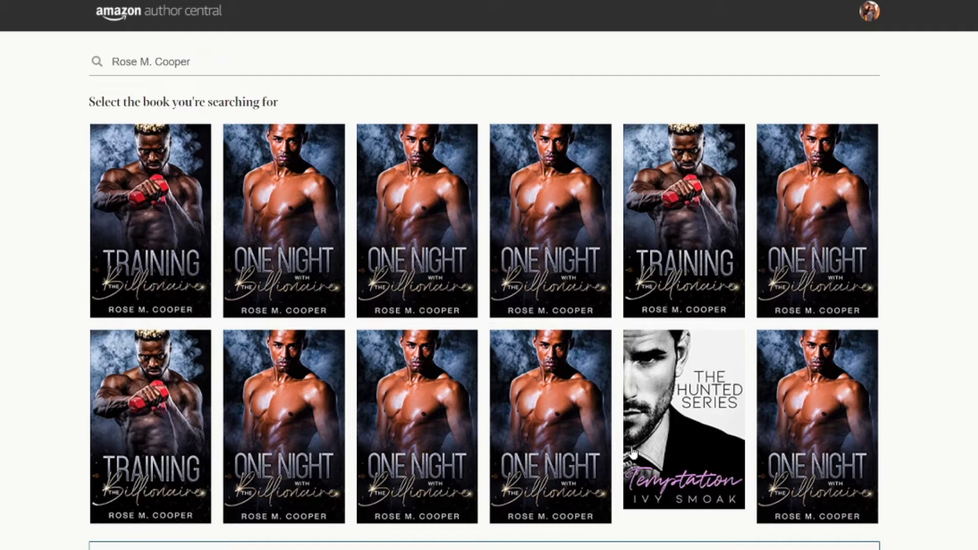
pyautogui.moveTo(504, 366)
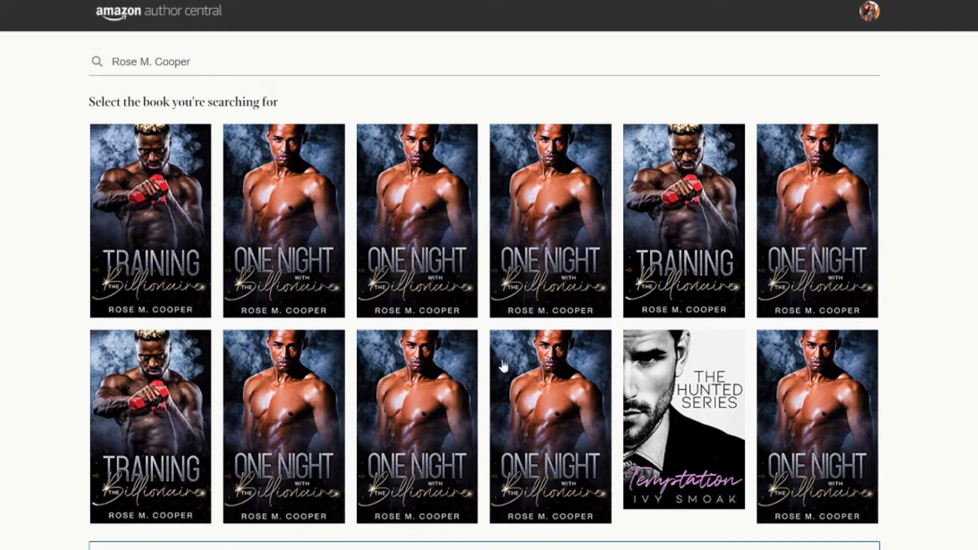
pyautogui.moveTo(144, 206)
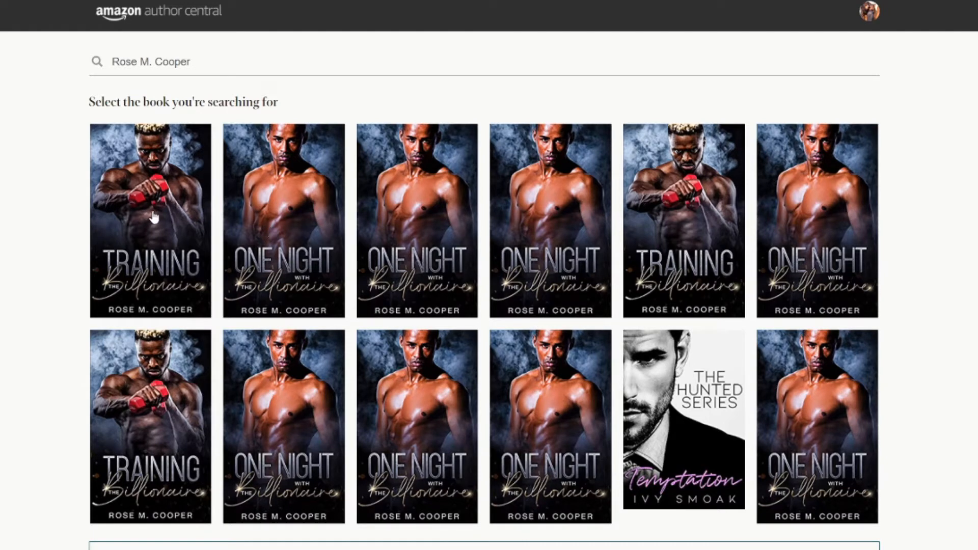
pyautogui.click(150, 219)
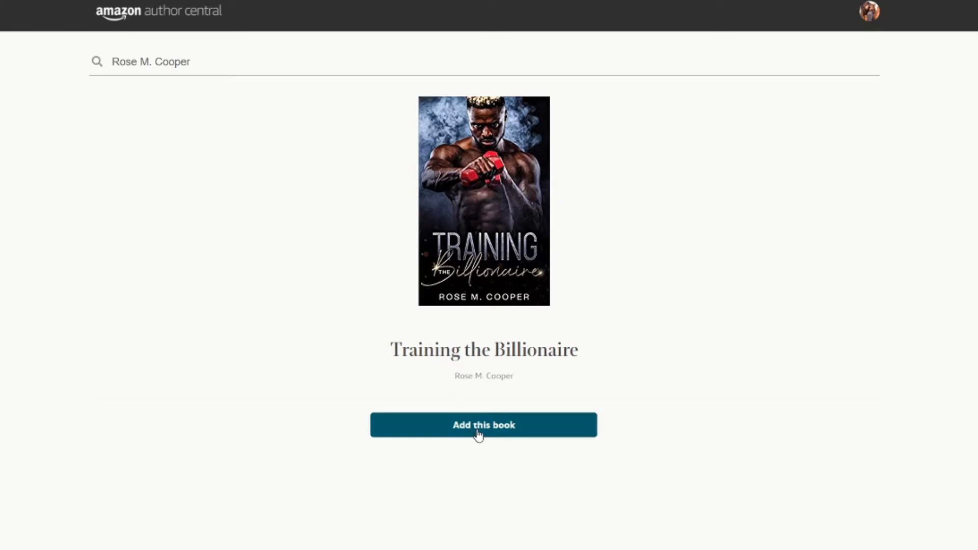
# - Add Training the Billionaire, claim Rose M. Cooper as a pen name, and acknowledge verification
pyautogui.click(483, 425)
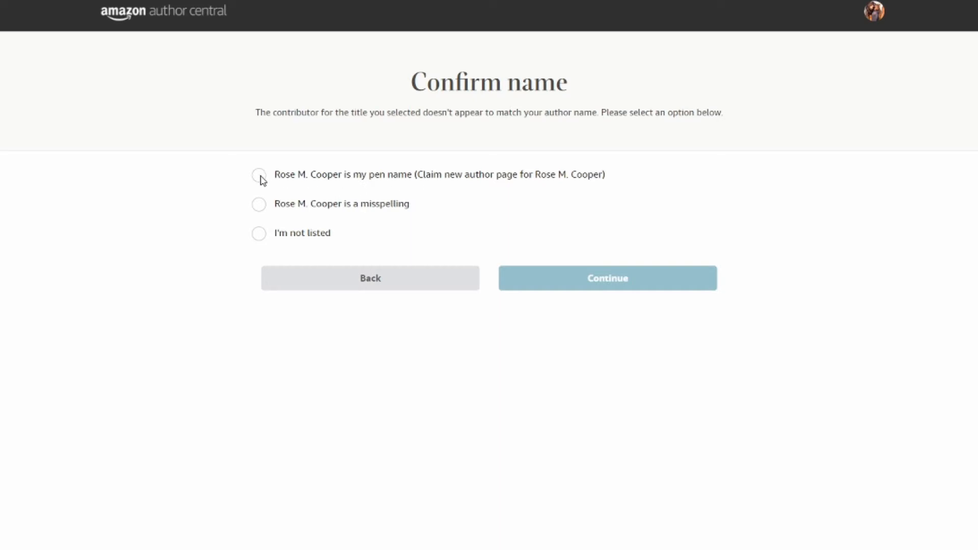
pyautogui.click(258, 175)
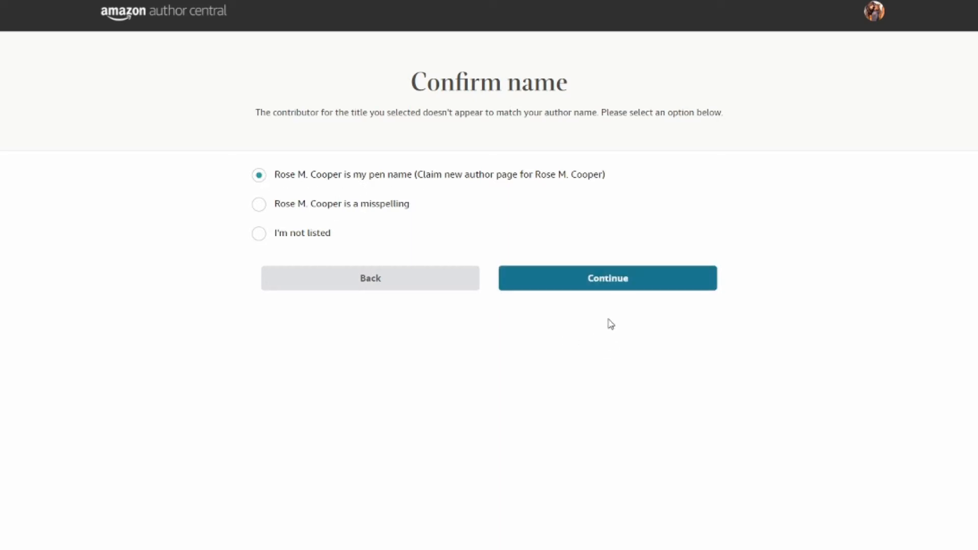
pyautogui.click(605, 278)
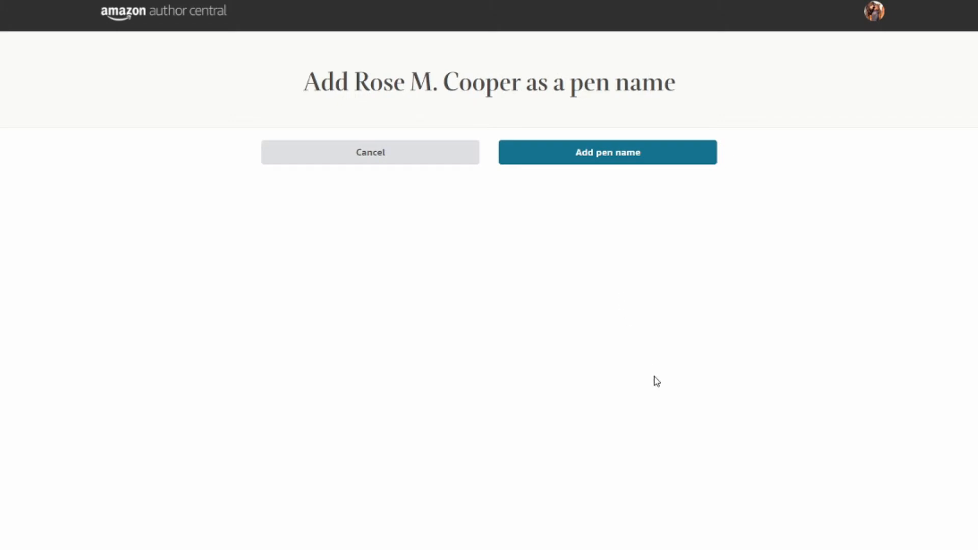
pyautogui.click(606, 152)
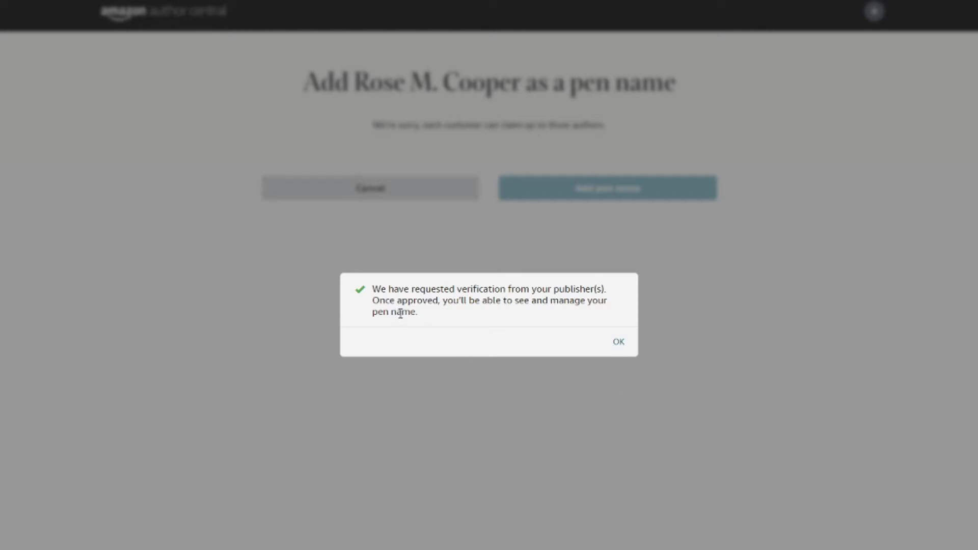
pyautogui.moveTo(461, 306)
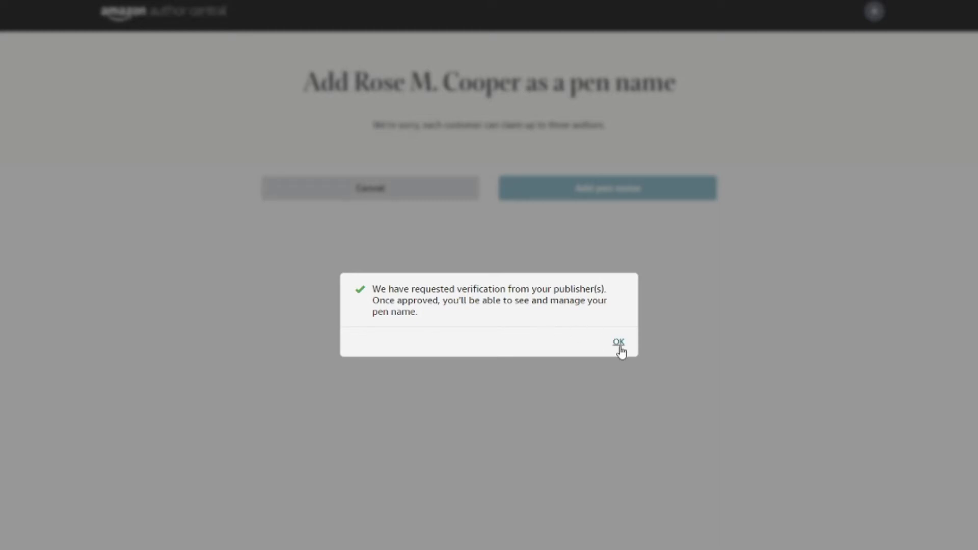
pyautogui.click(617, 342)
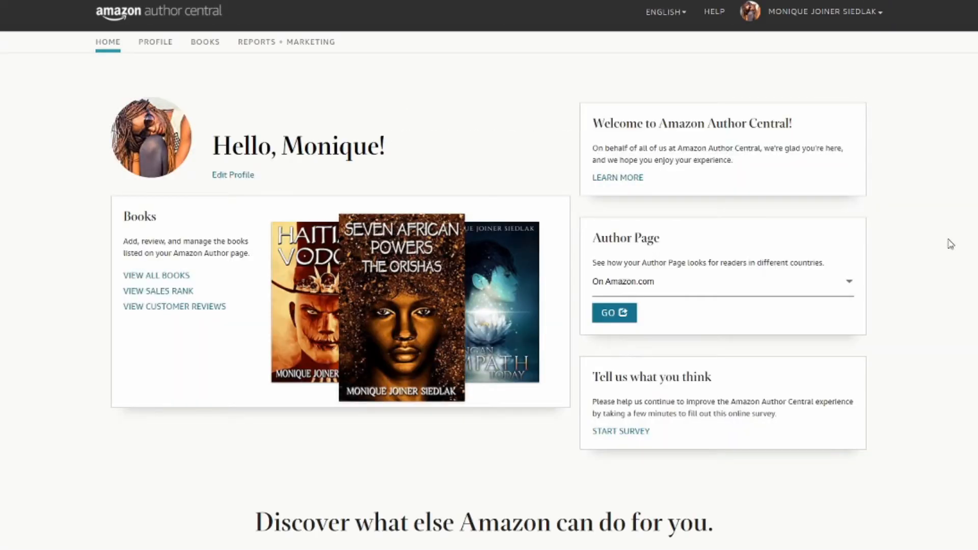
# - Switch to the Rose M. Cooper pen name and open its profile editor
pyautogui.click(824, 12)
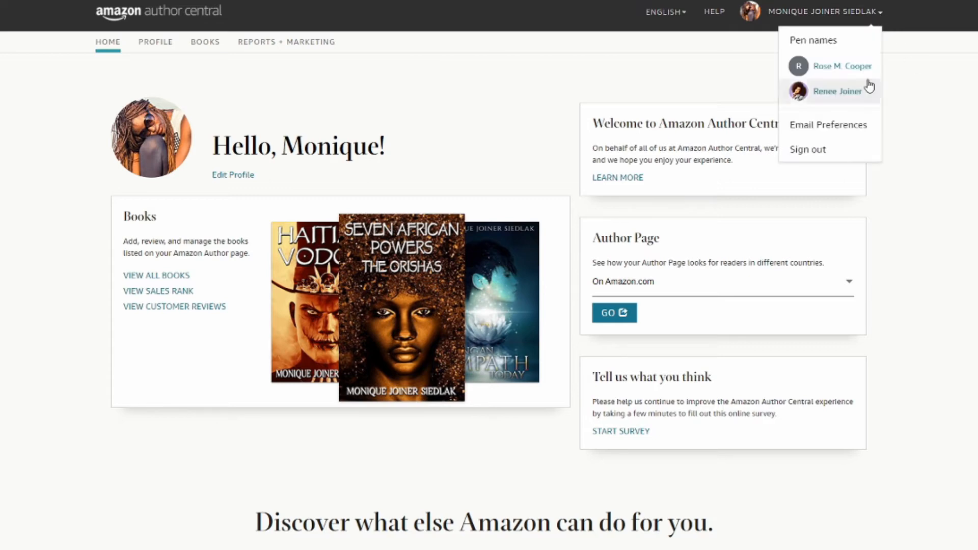
pyautogui.click(823, 11)
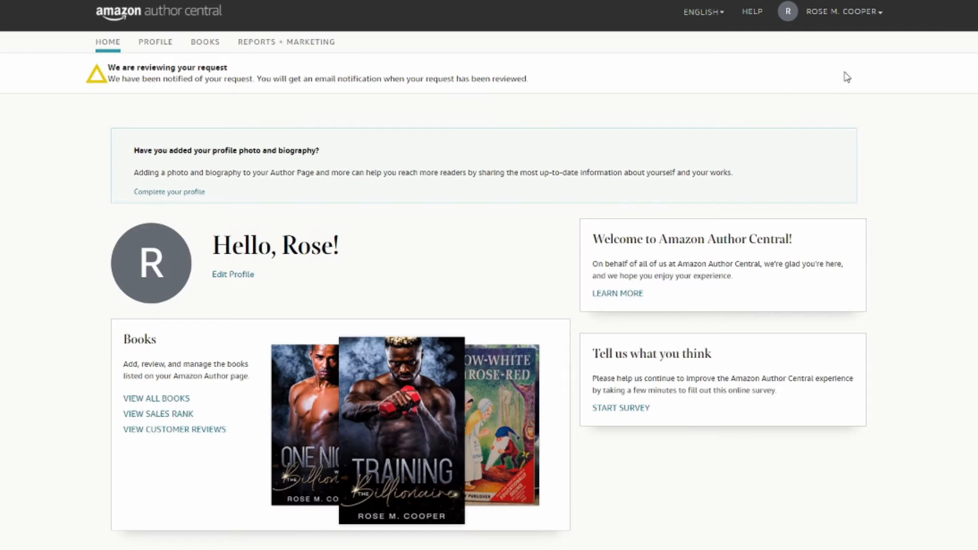
pyautogui.moveTo(245, 171)
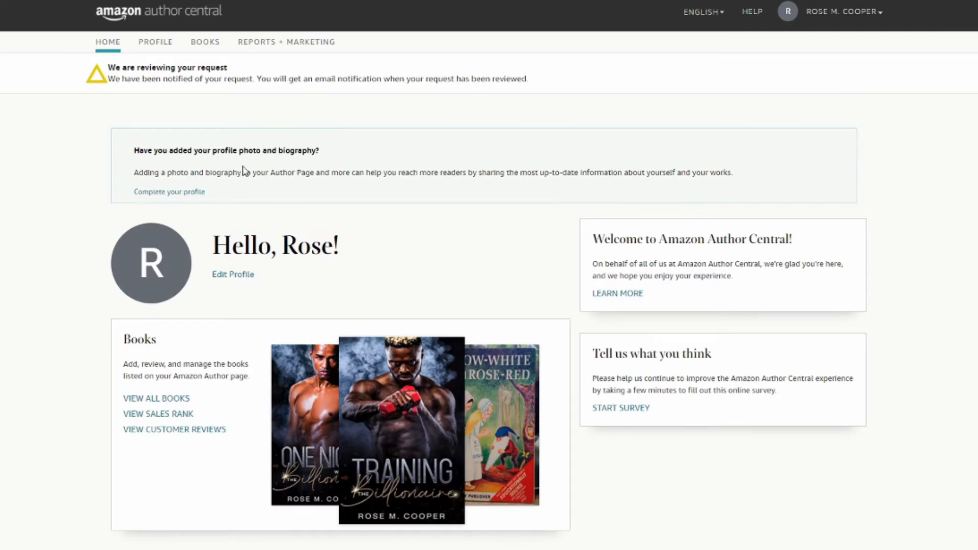
pyautogui.moveTo(152, 98)
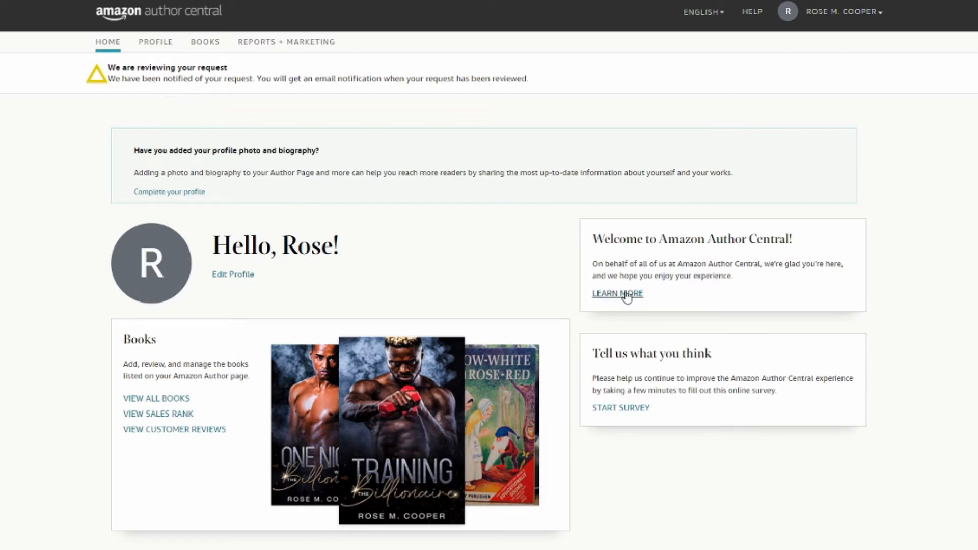
pyautogui.moveTo(468, 298)
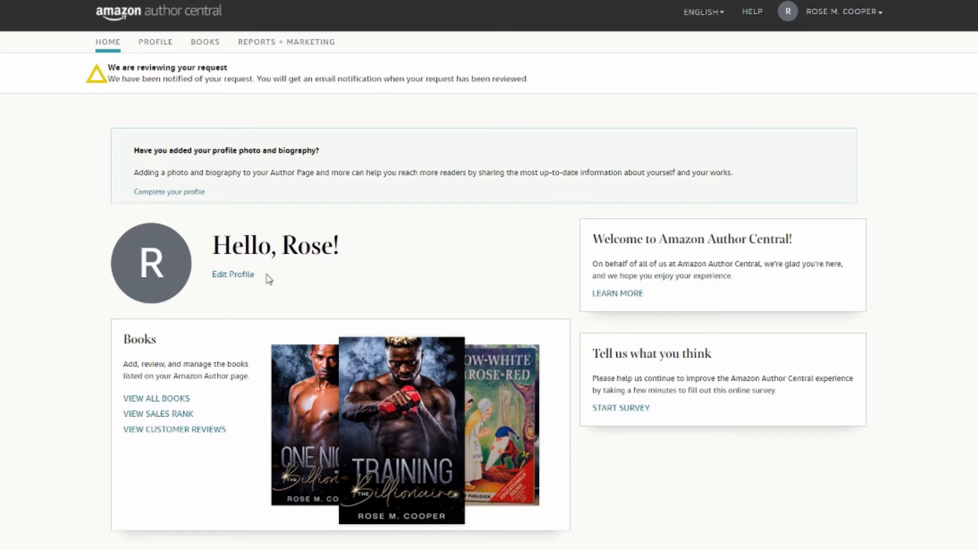
pyautogui.moveTo(233, 274)
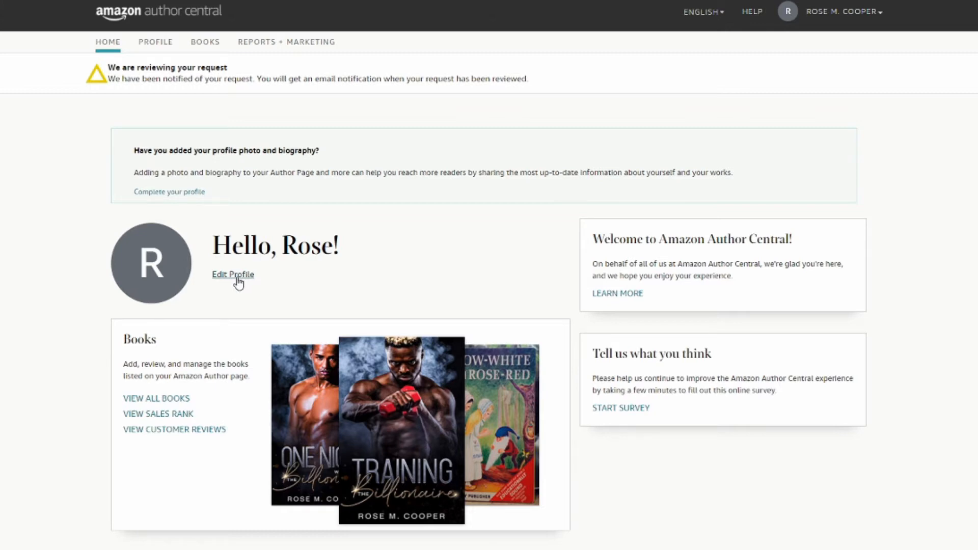
pyautogui.click(232, 275)
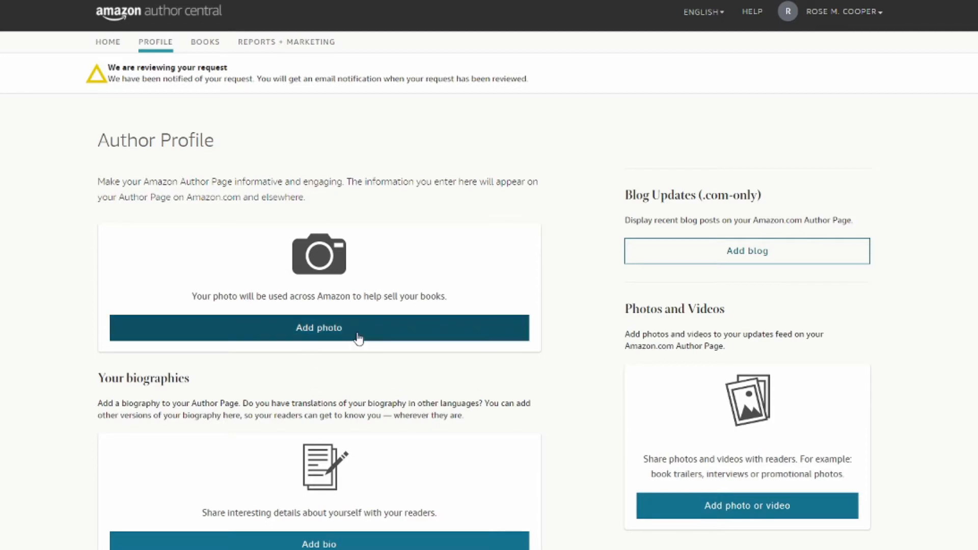
# - Upload and publish an author photo for Rose M. Cooper, dismissing the success message
pyautogui.click(318, 327)
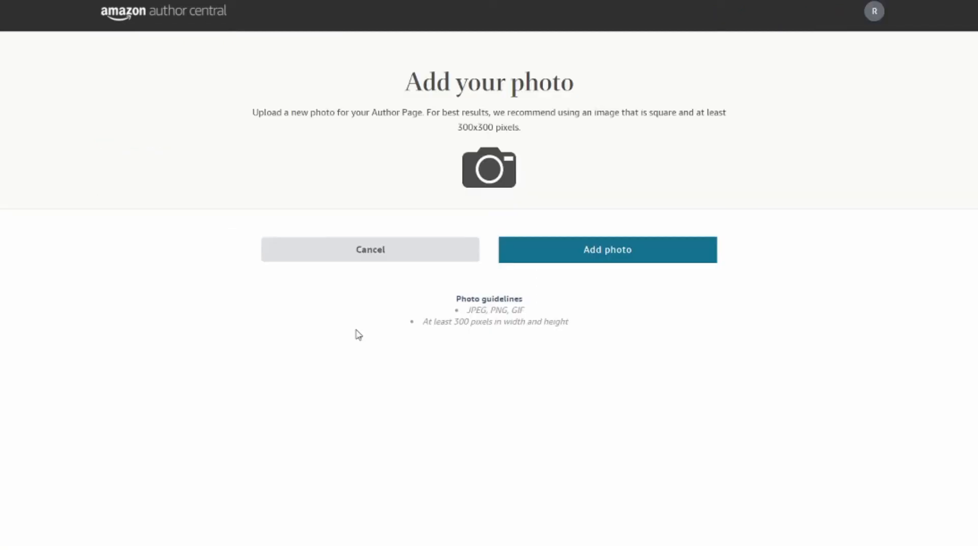
pyautogui.click(606, 249)
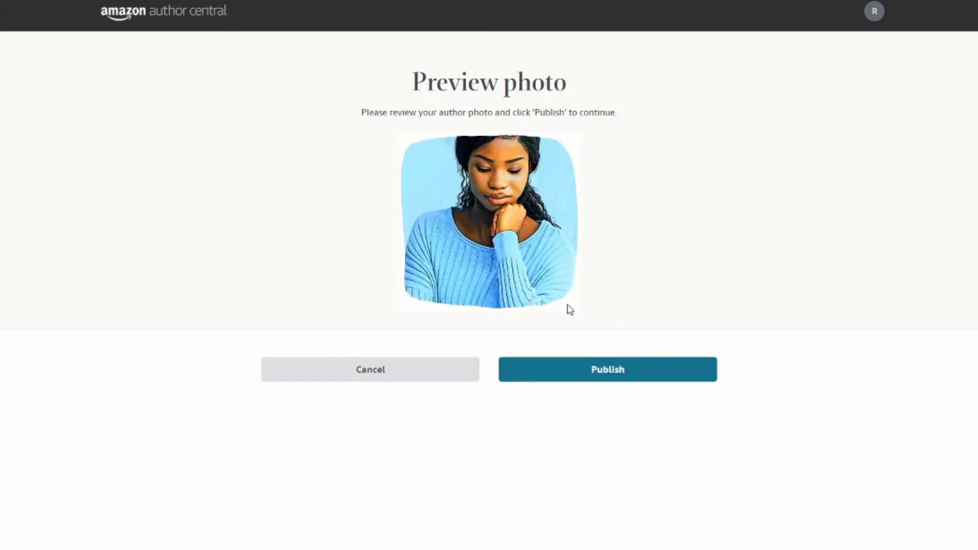
pyautogui.click(606, 369)
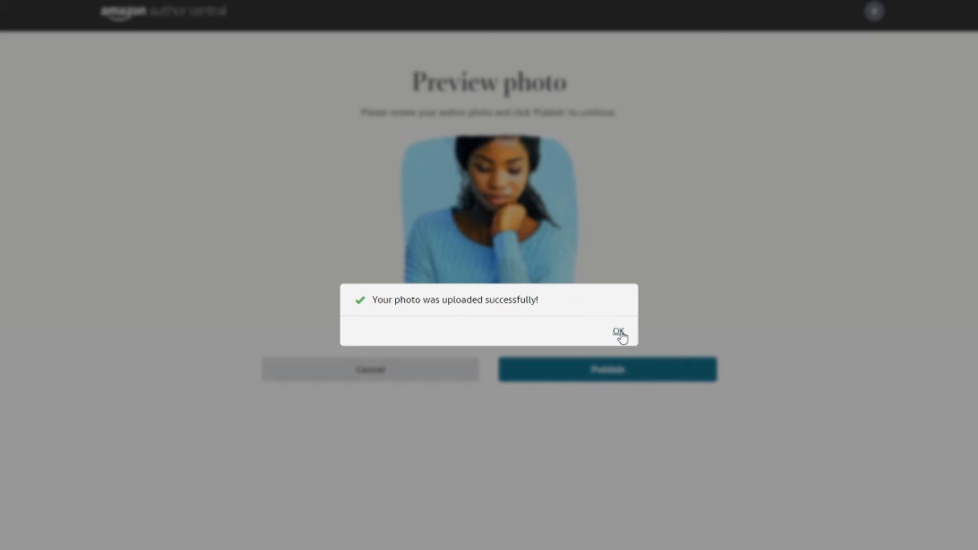
pyautogui.click(617, 331)
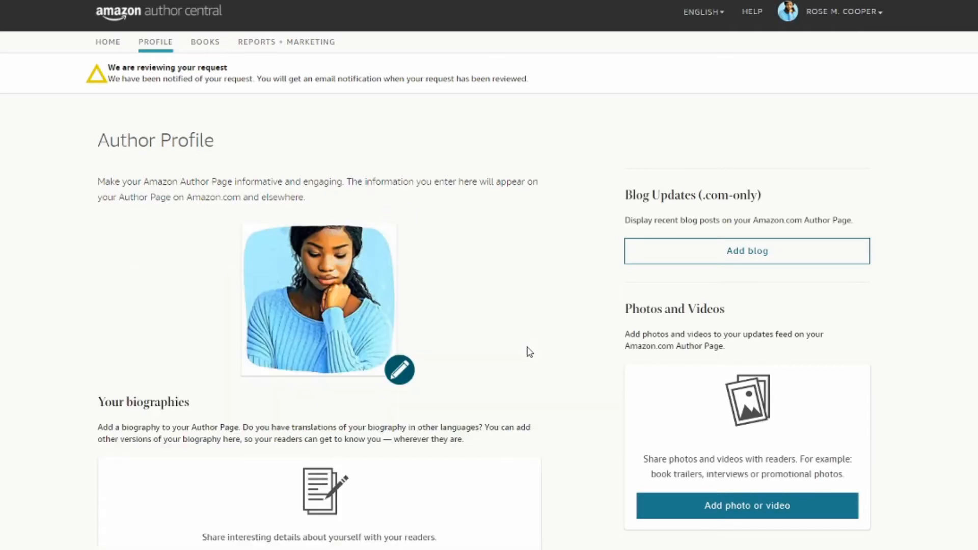
pyautogui.moveTo(331, 543)
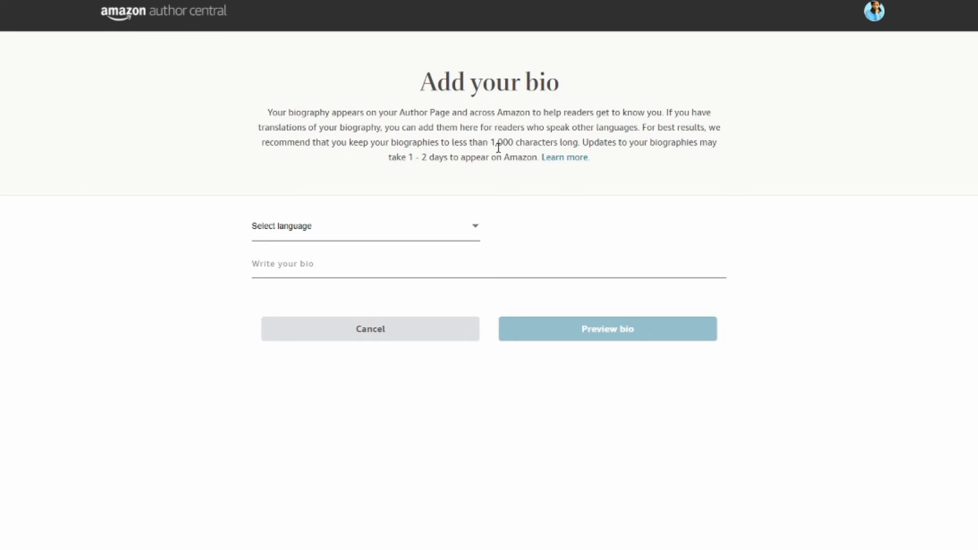
pyautogui.moveTo(505, 144)
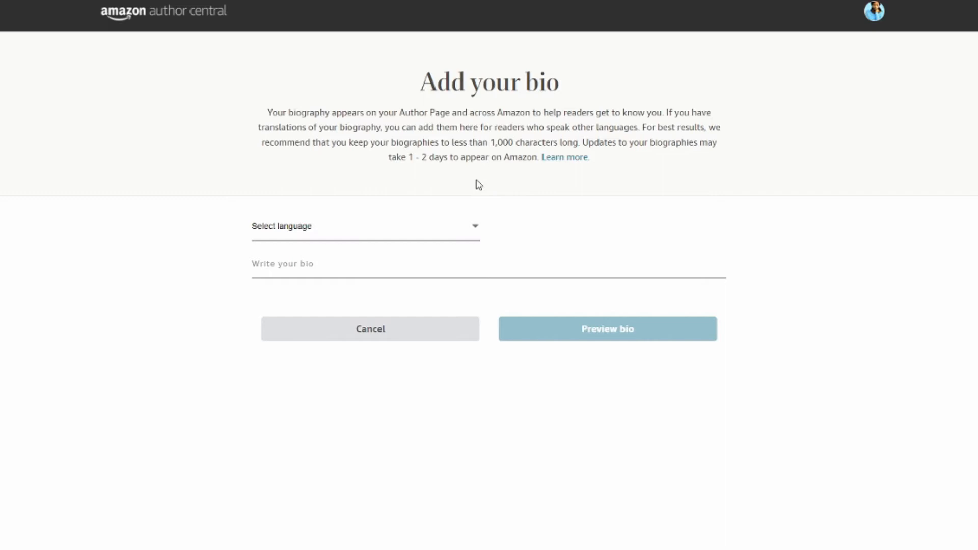
pyautogui.moveTo(462, 172)
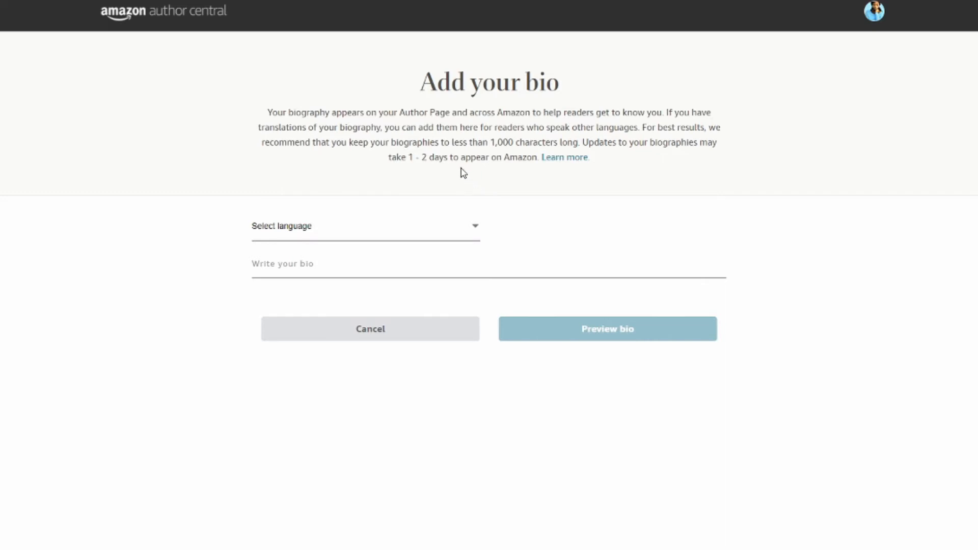
pyautogui.moveTo(459, 168)
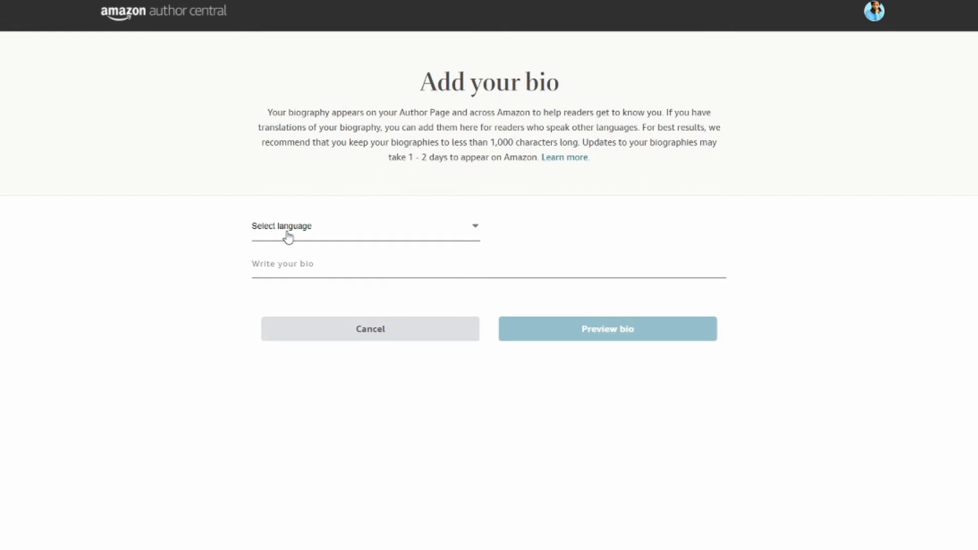
# - Write an English bio, preview it, and publish it to the profile
pyautogui.click(365, 225)
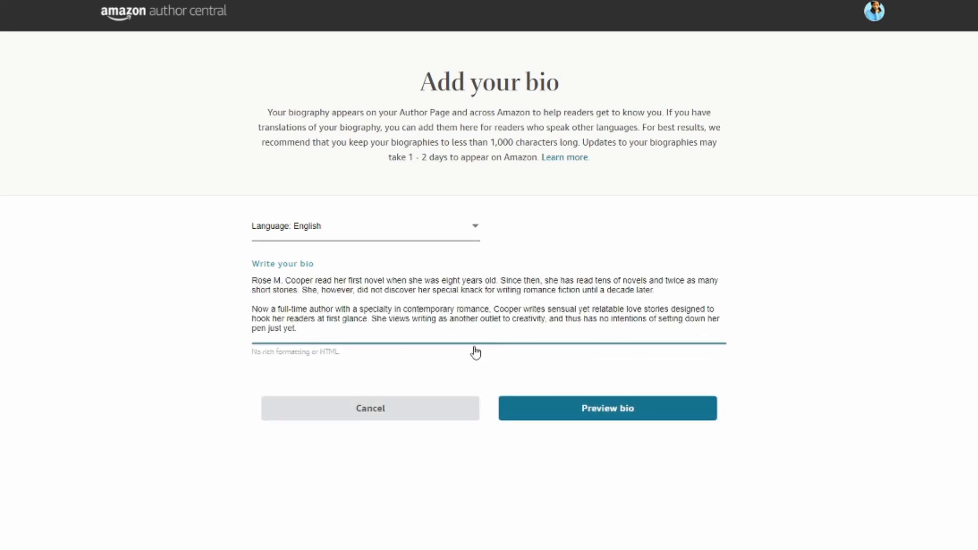
pyautogui.click(606, 408)
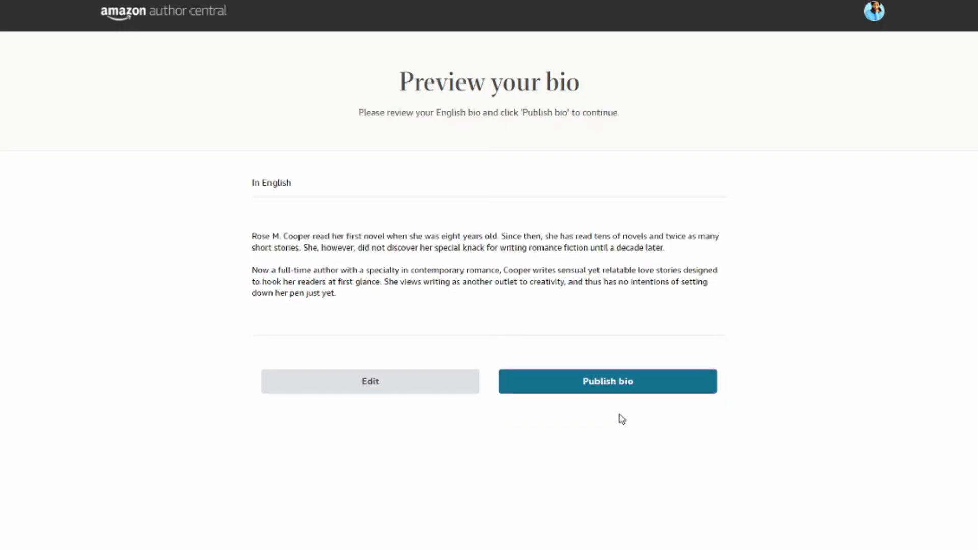
pyautogui.moveTo(737, 445)
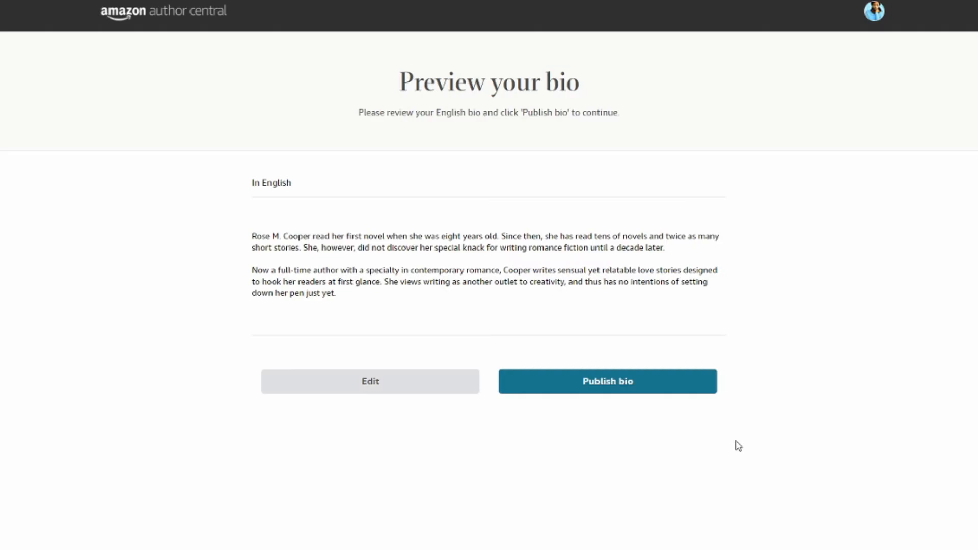
pyautogui.click(606, 381)
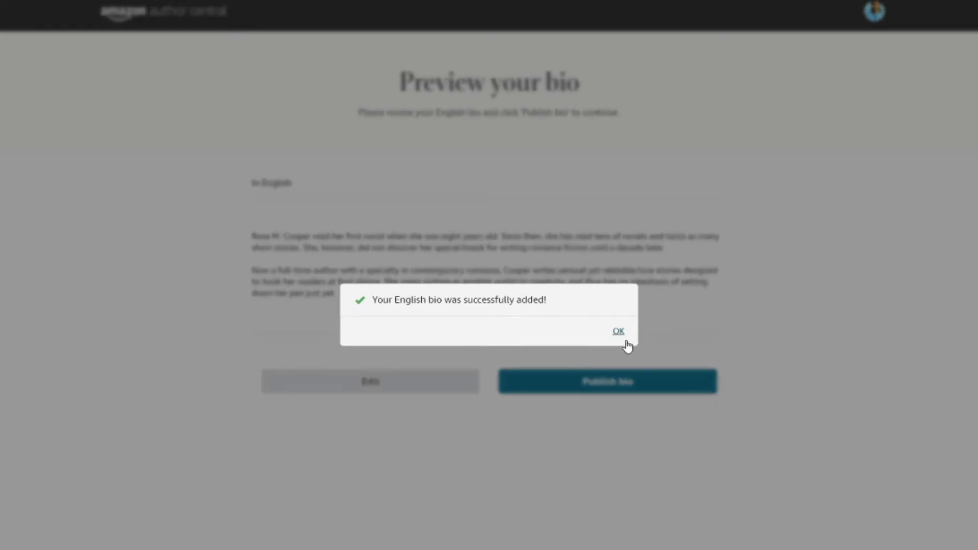
pyautogui.click(617, 330)
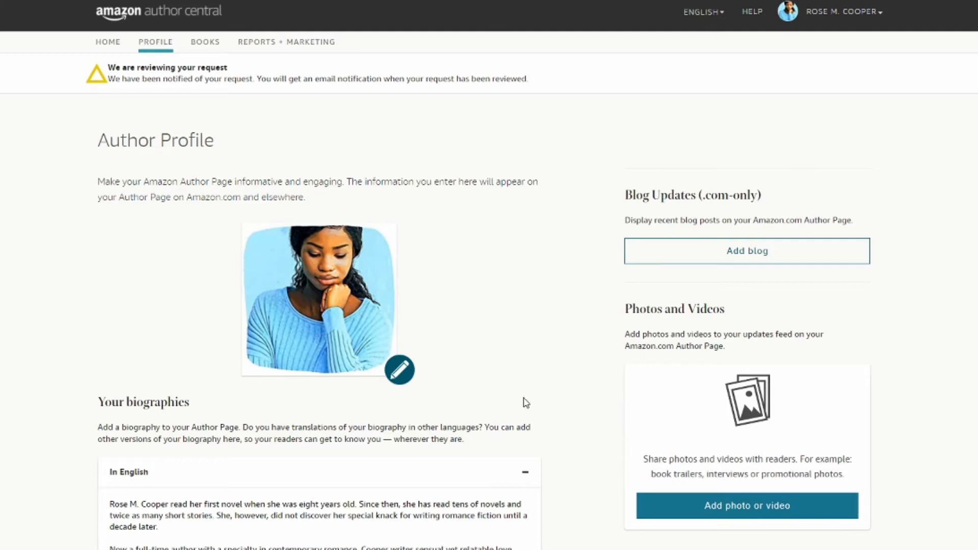
pyautogui.moveTo(792, 308)
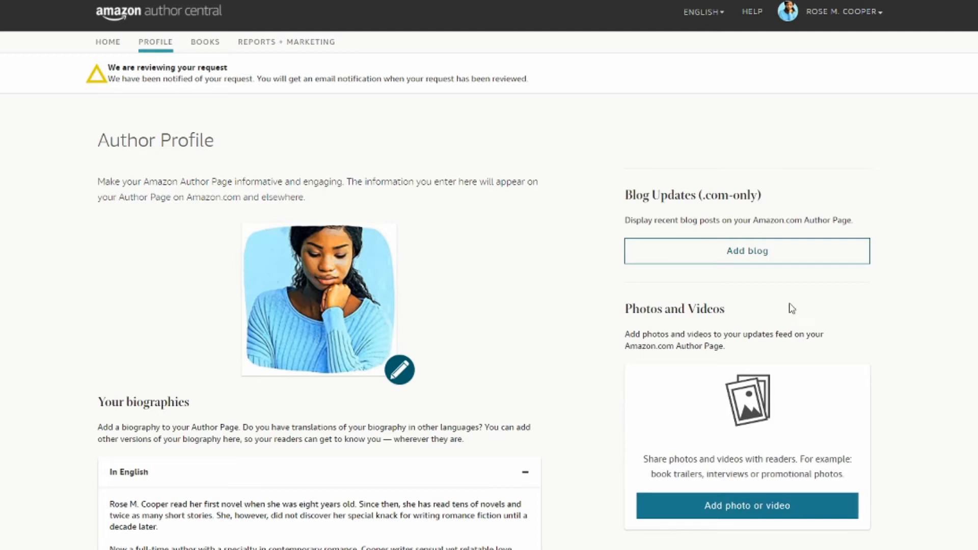
pyautogui.moveTo(791, 280)
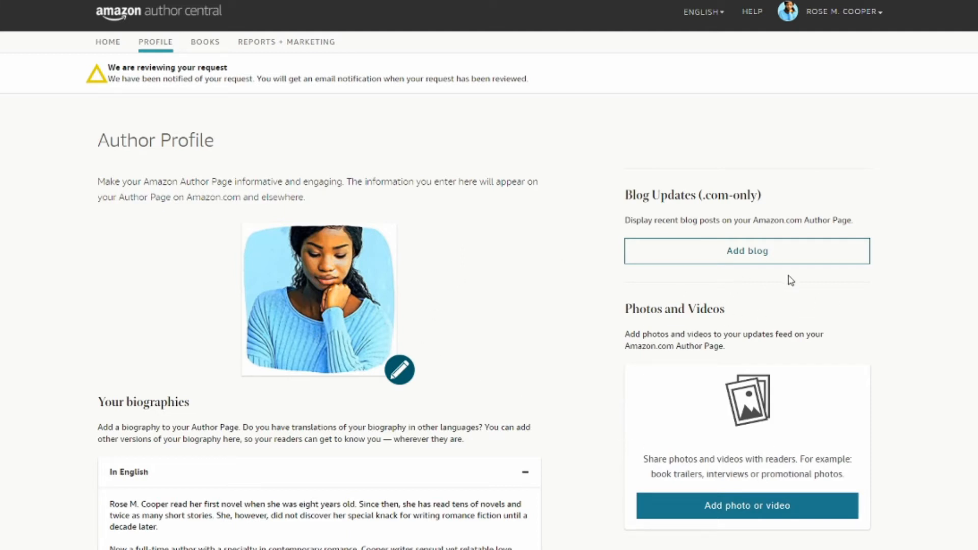
pyautogui.moveTo(746, 251)
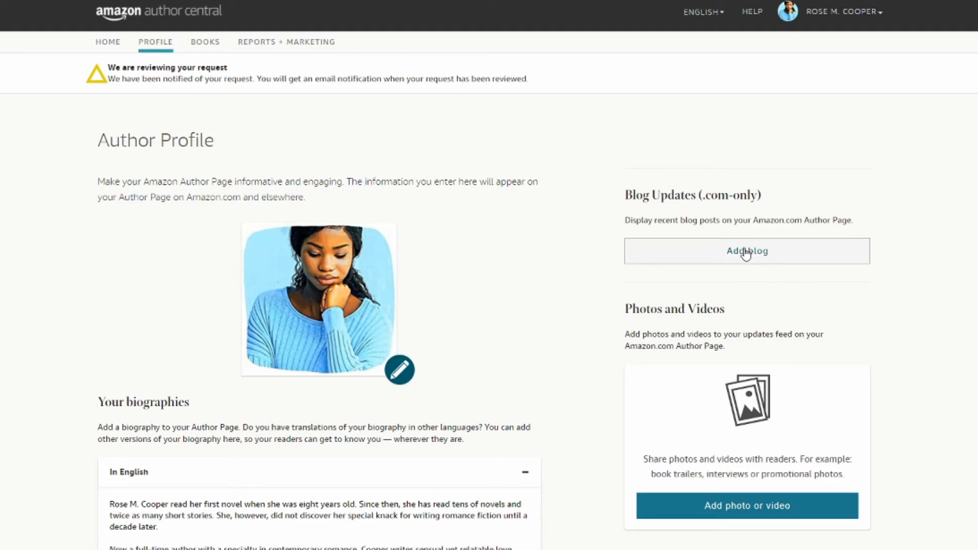
# - Paste in the rosemaecooper.com RSS feed address and add it as a new blog feed
pyautogui.click(745, 250)
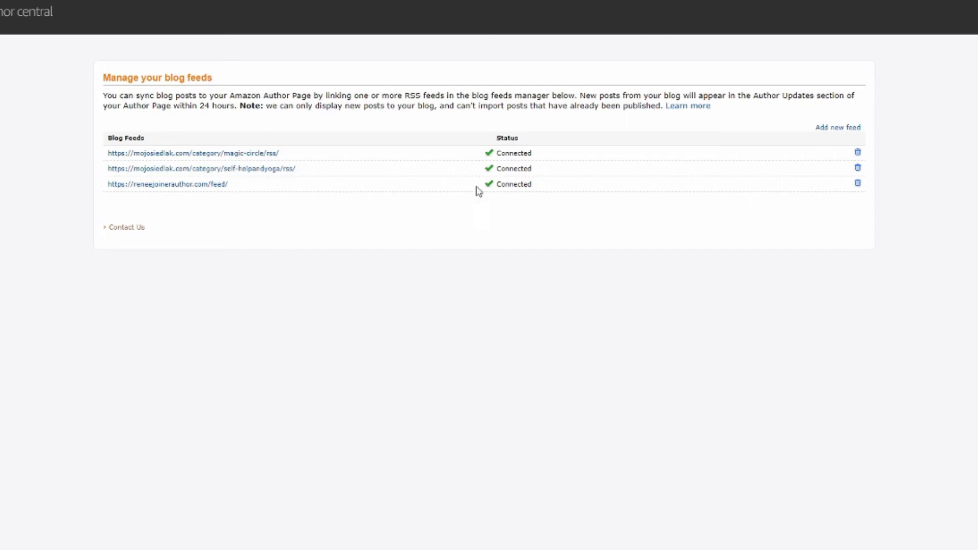
pyautogui.click(838, 128)
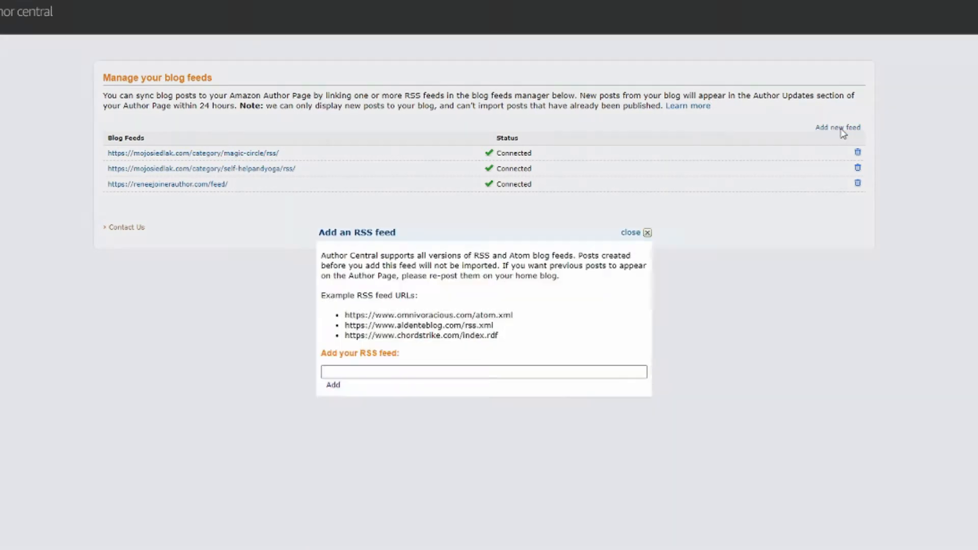
pyautogui.click(483, 371)
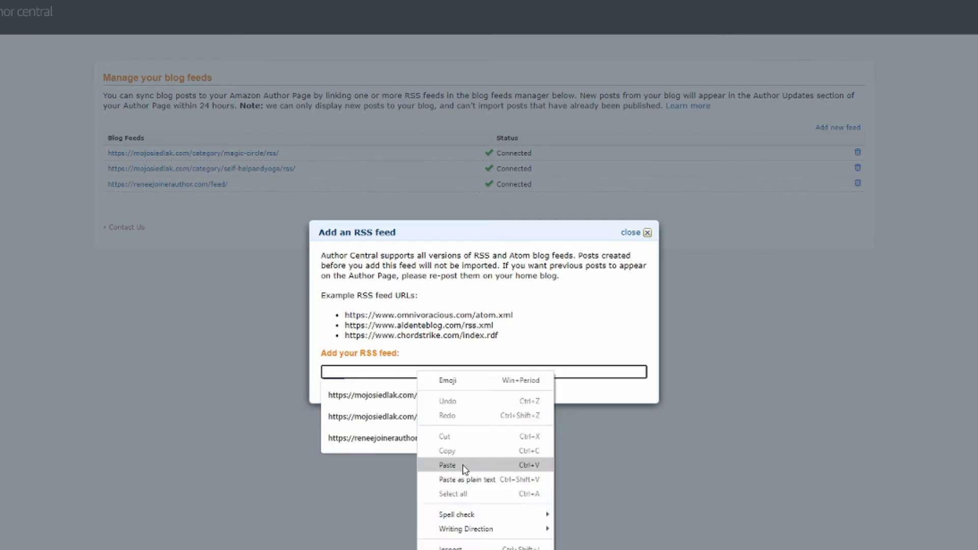
pyautogui.click(447, 465)
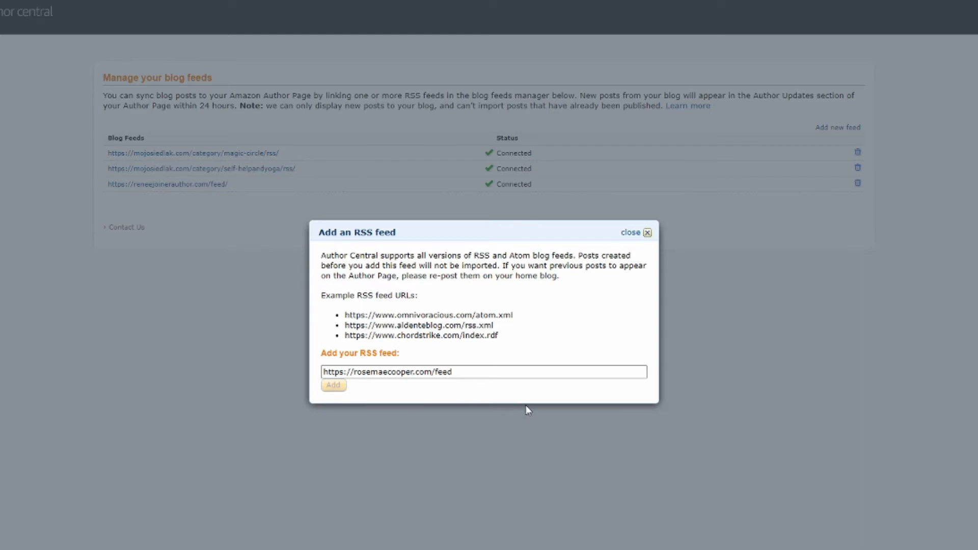
pyautogui.click(333, 385)
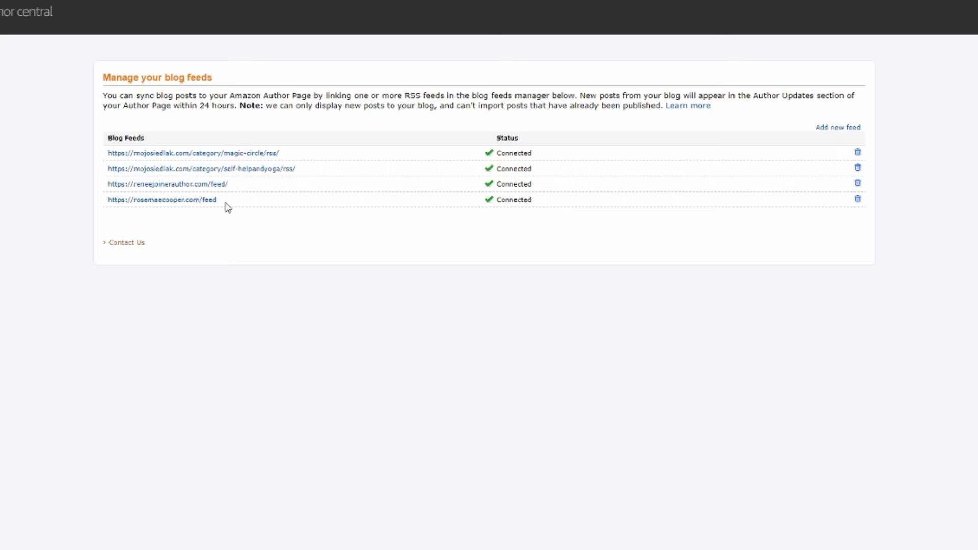
pyautogui.moveTo(226, 208)
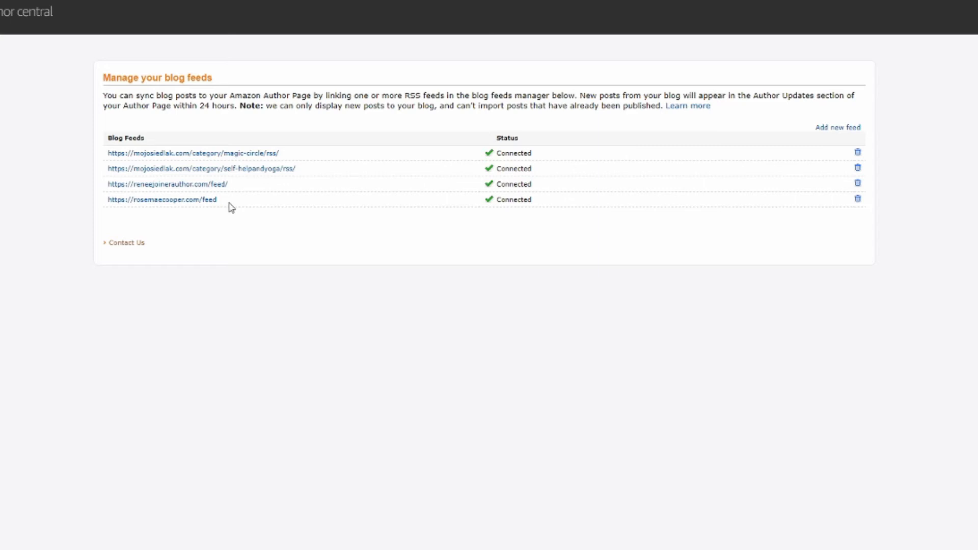
pyautogui.moveTo(27, 104)
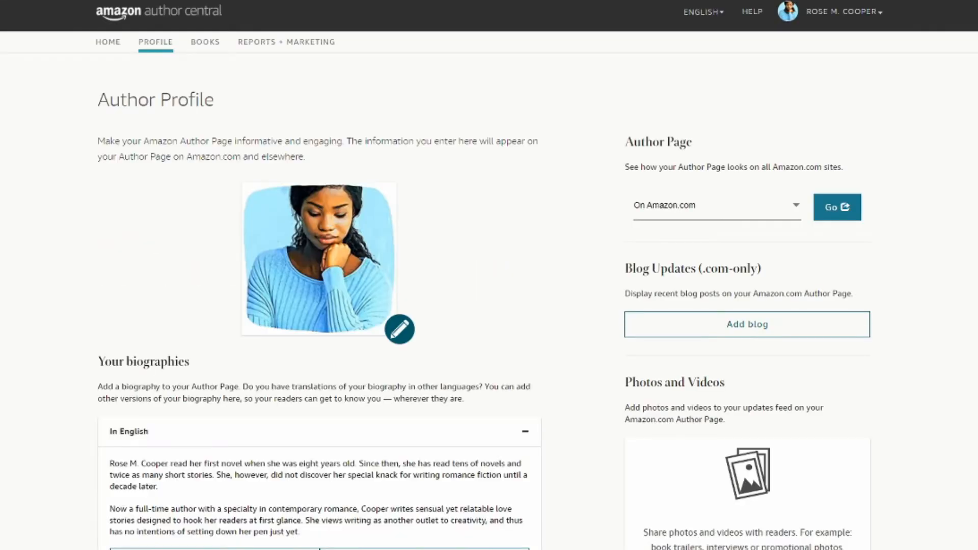
pyautogui.moveTo(887, 277)
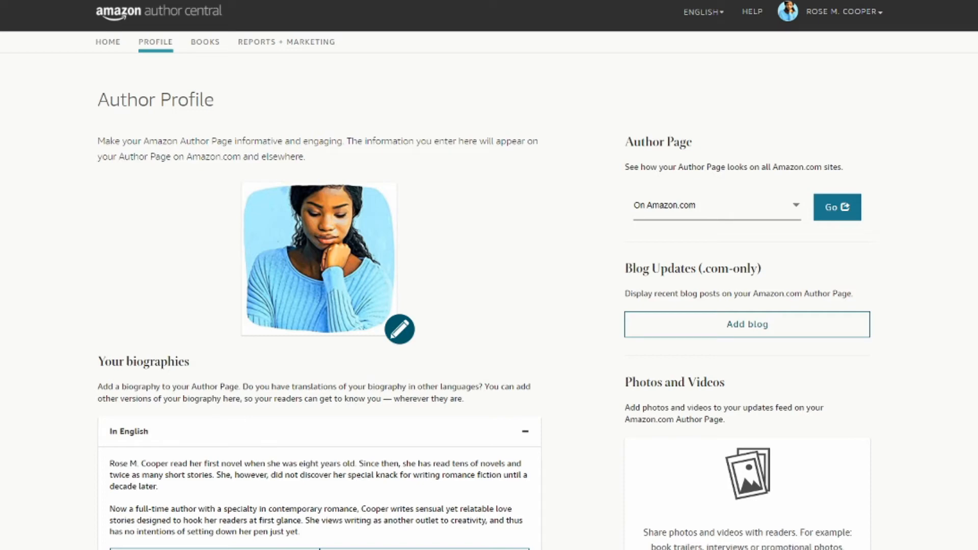
# - Start a photo or video update and upload the chosen media file
pyautogui.scroll(-3)
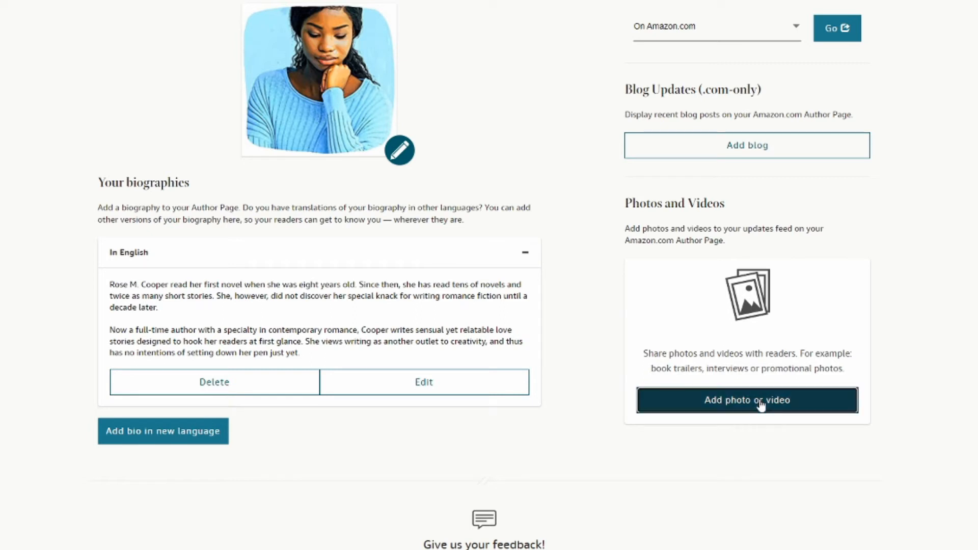
pyautogui.click(746, 400)
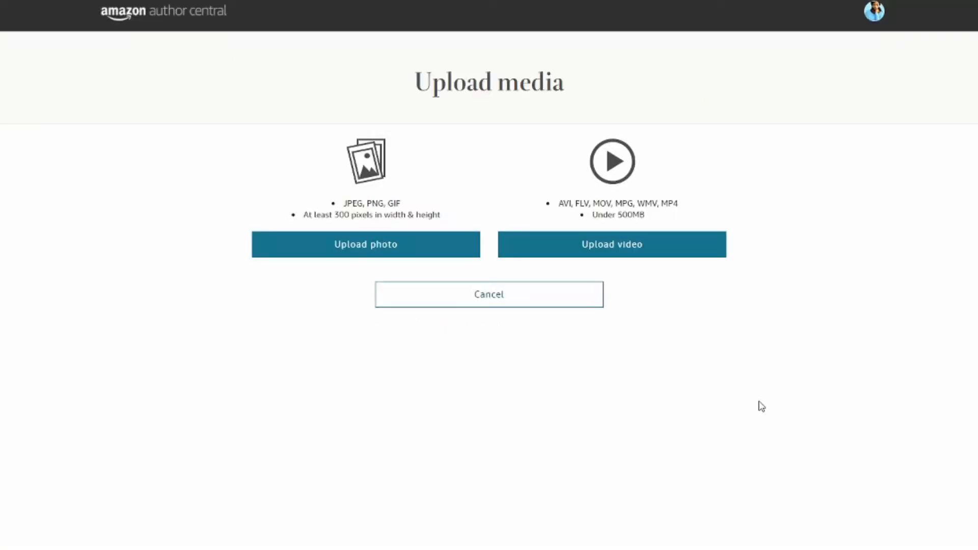
pyautogui.click(365, 244)
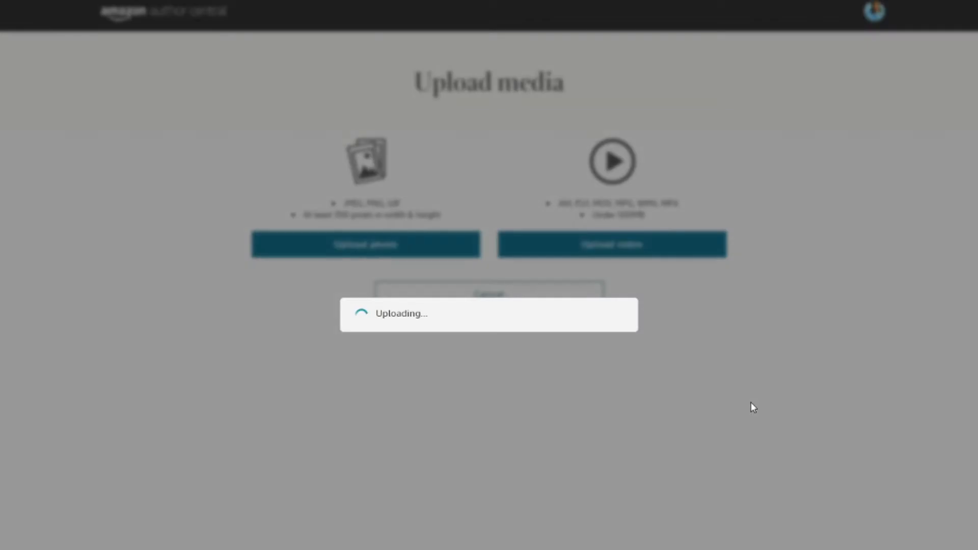
pyautogui.moveTo(765, 461)
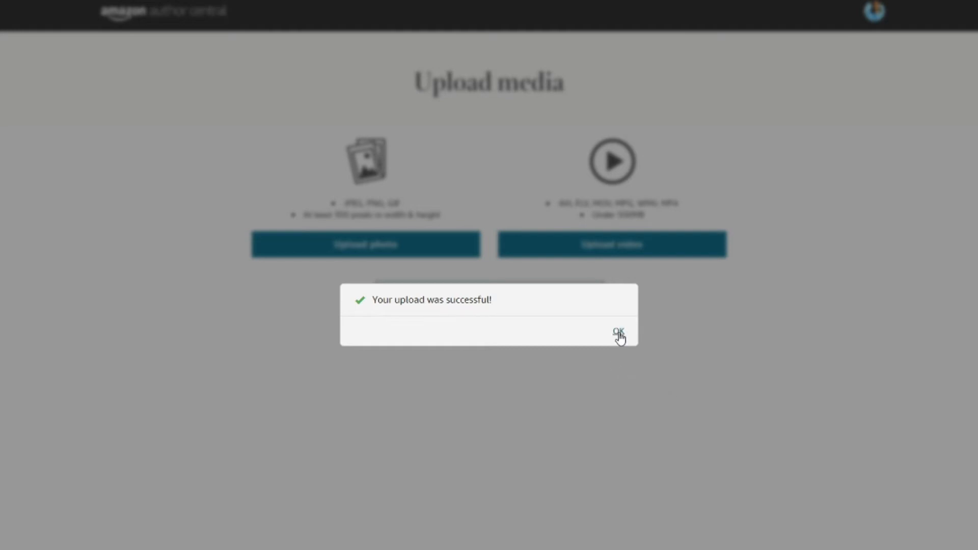
# - Dismiss the media upload success confirmation
pyautogui.click(616, 330)
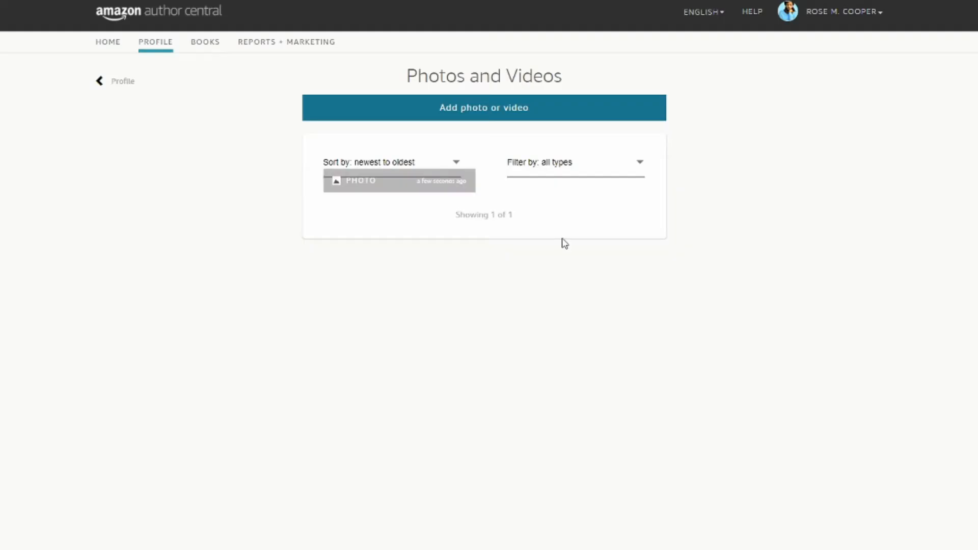
pyautogui.moveTo(525, 227)
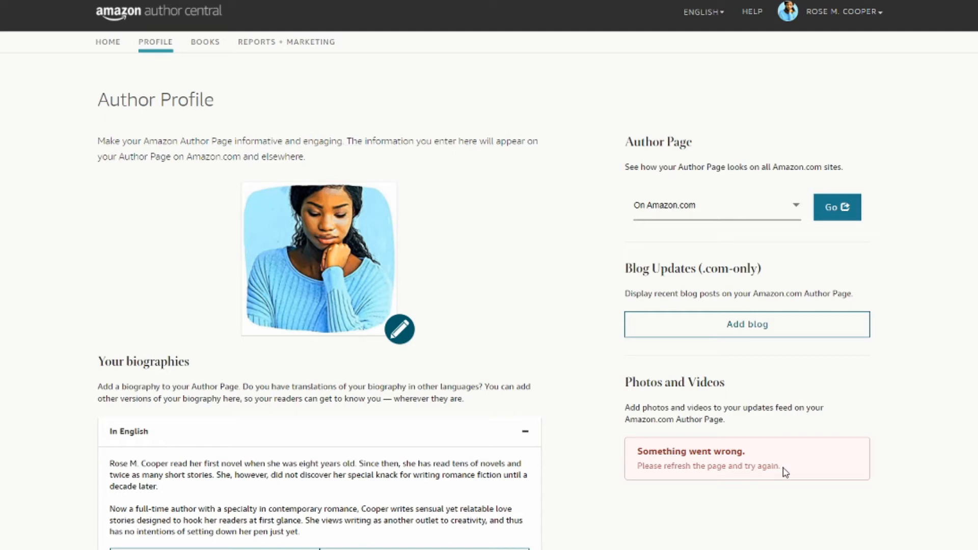
pyautogui.moveTo(811, 475)
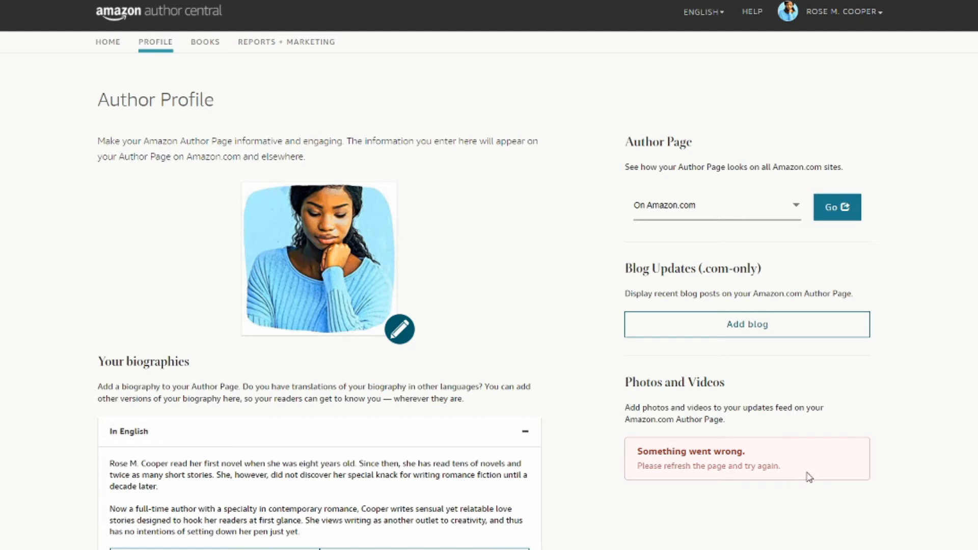
pyautogui.moveTo(547, 156)
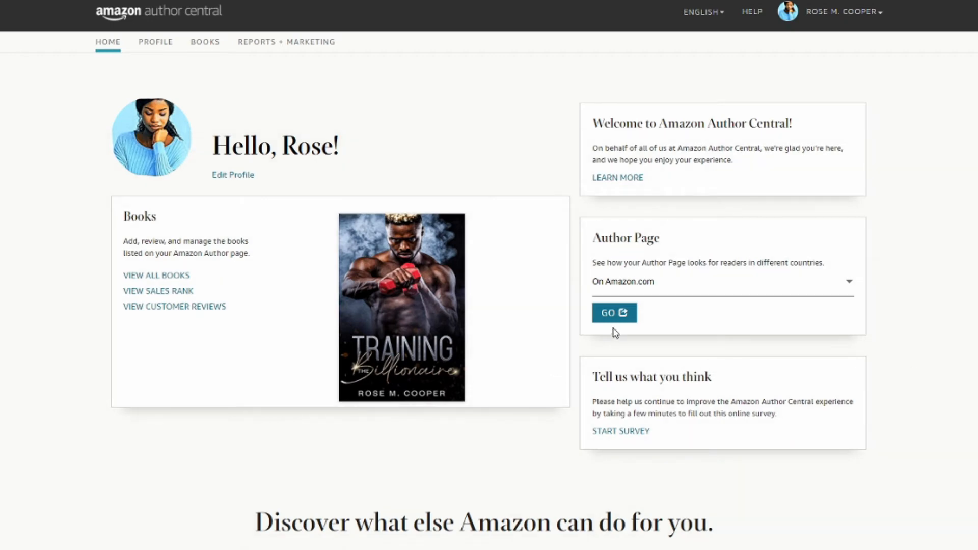
# - Open Rose M. Cooper's public Amazon author page and filter her books by Kindle Edition
pyautogui.click(612, 313)
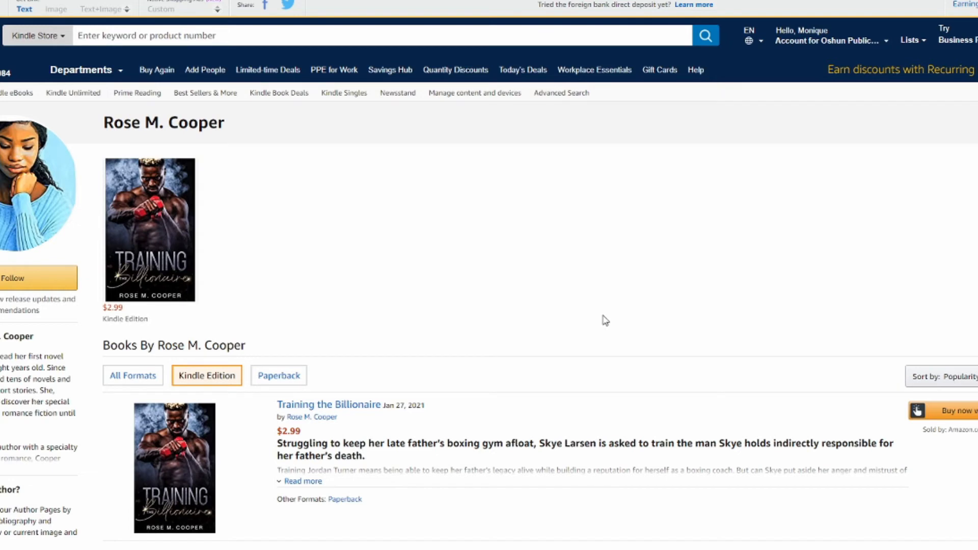
pyautogui.moveTo(599, 314)
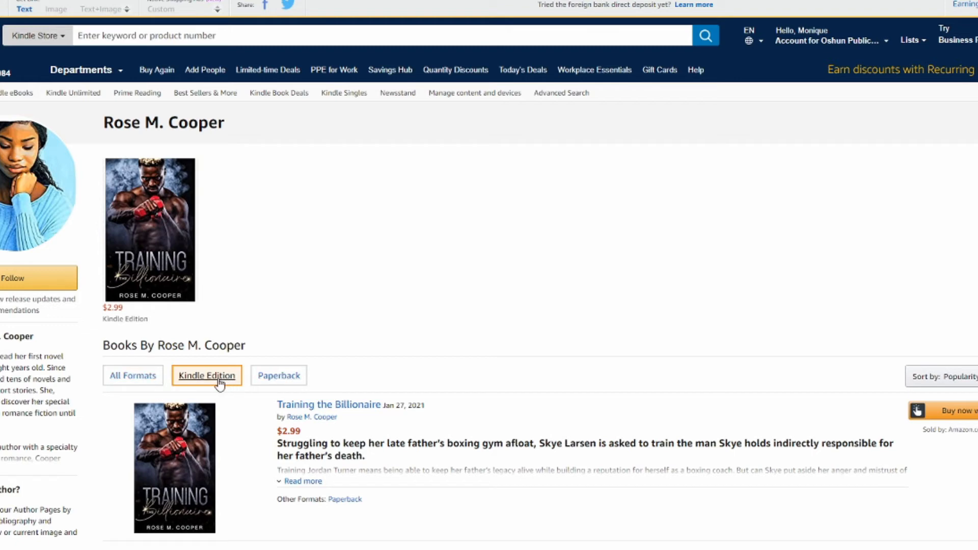
pyautogui.moveTo(242, 385)
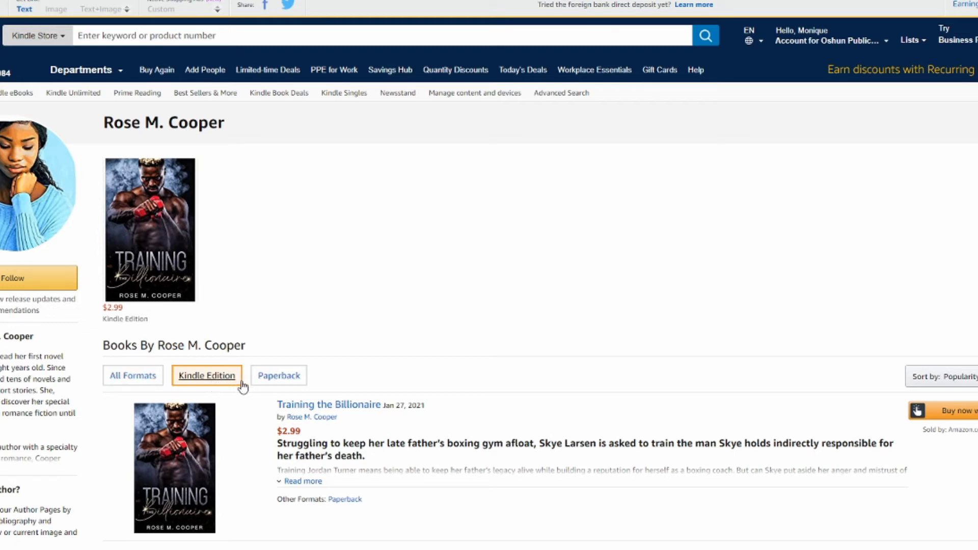
pyautogui.moveTo(391, 386)
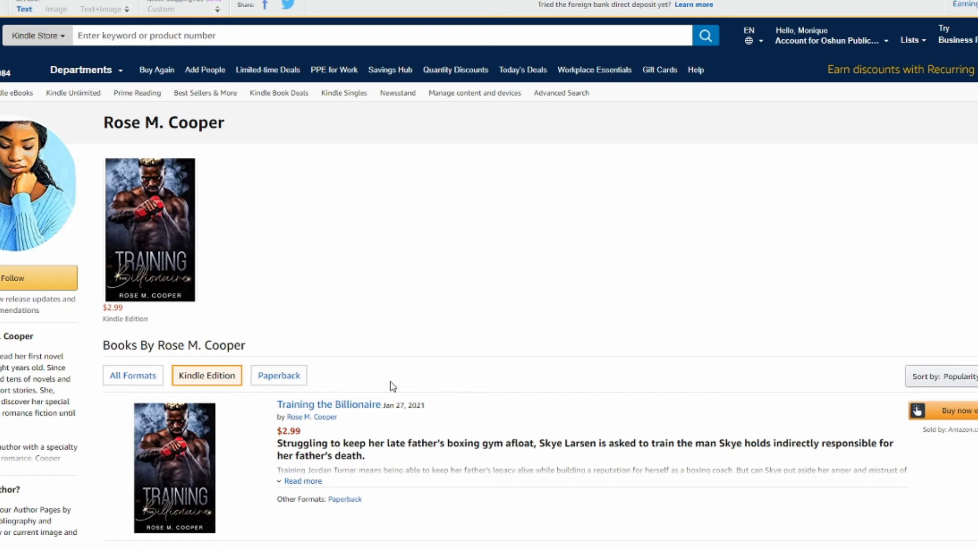
pyautogui.moveTo(440, 392)
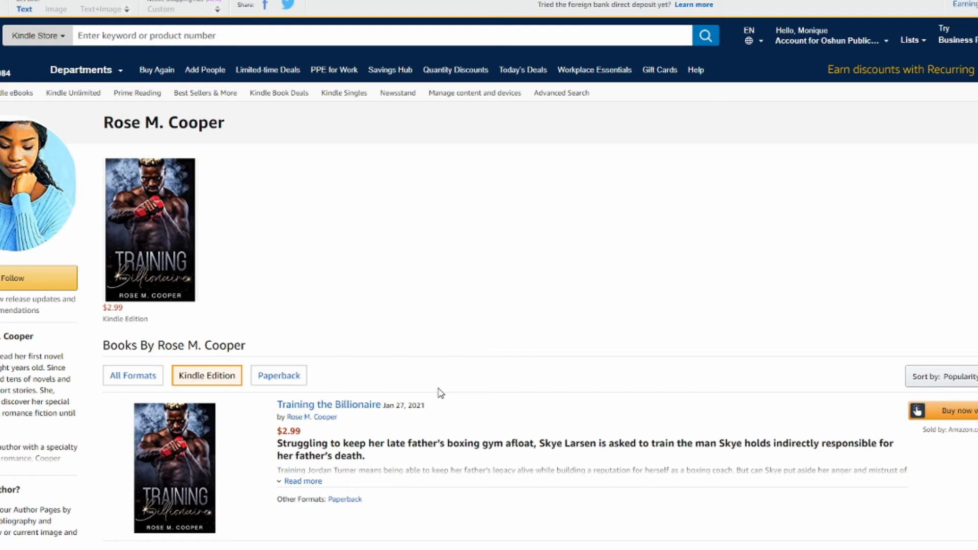
pyautogui.moveTo(440, 396)
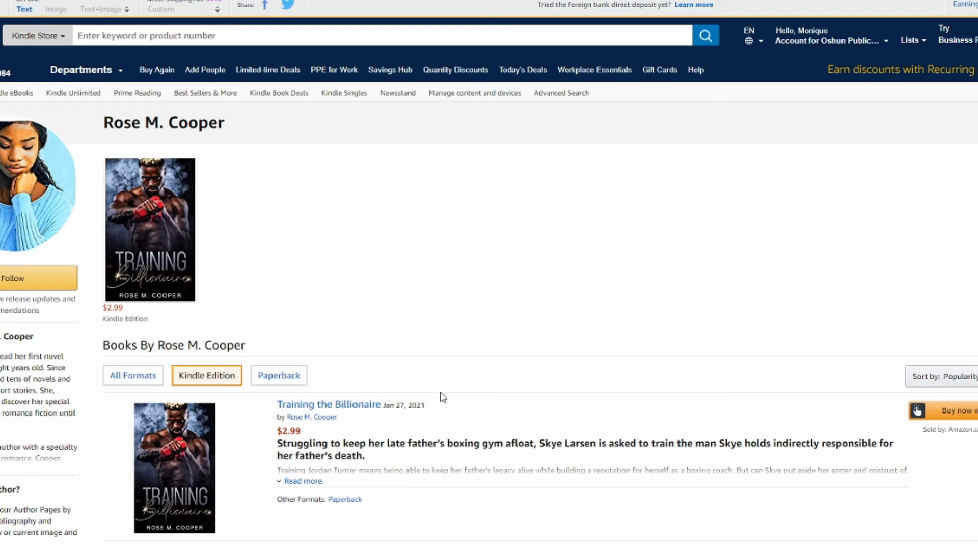
pyautogui.moveTo(441, 397)
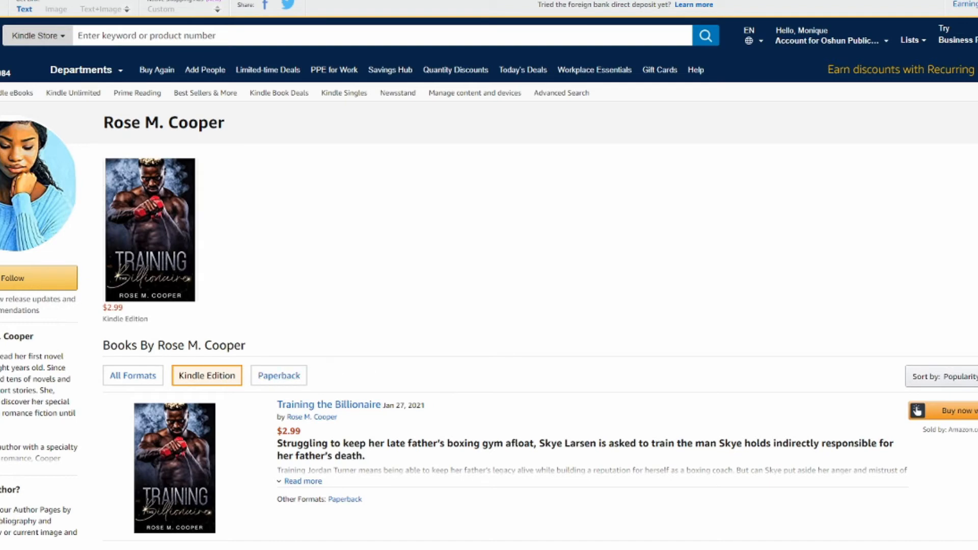
pyautogui.click(147, 226)
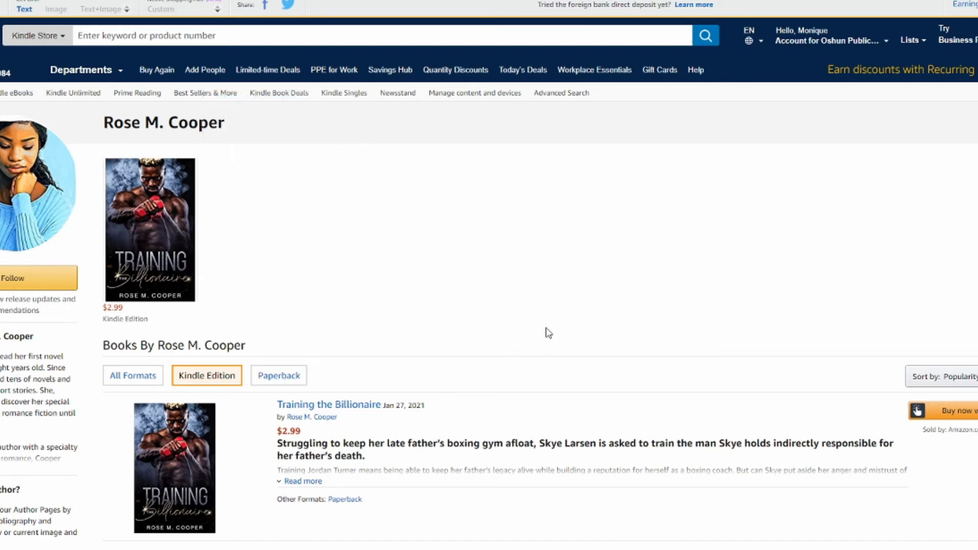
pyautogui.moveTo(575, 307)
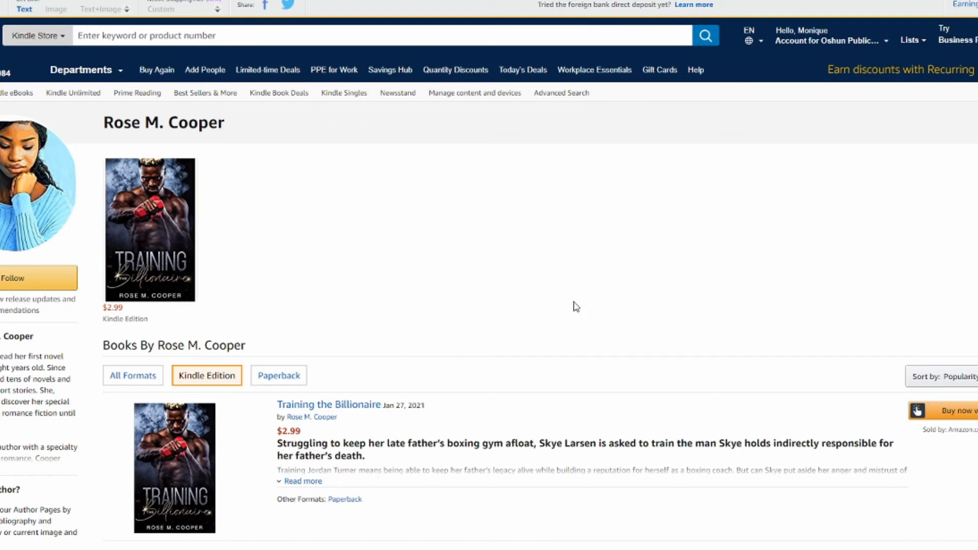
pyautogui.moveTo(469, 341)
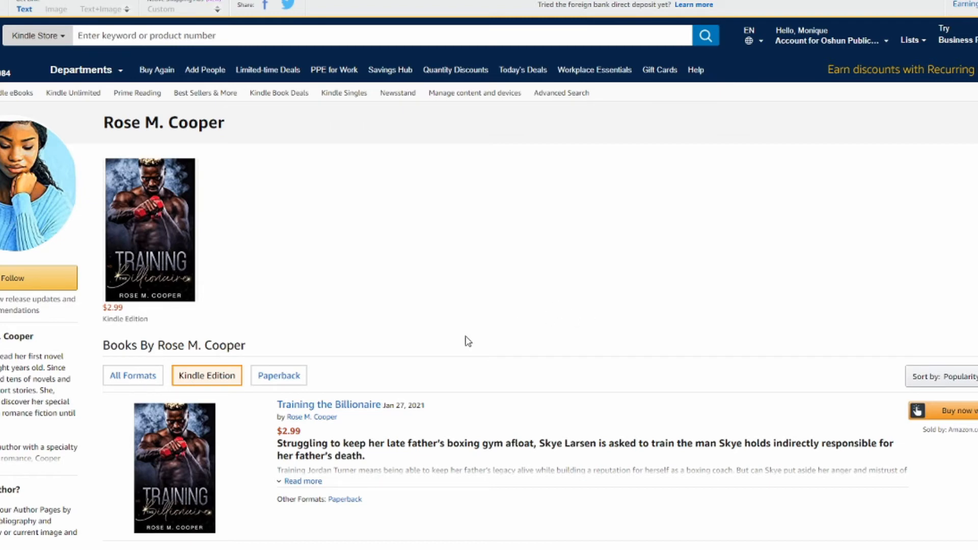
pyautogui.click(22, 278)
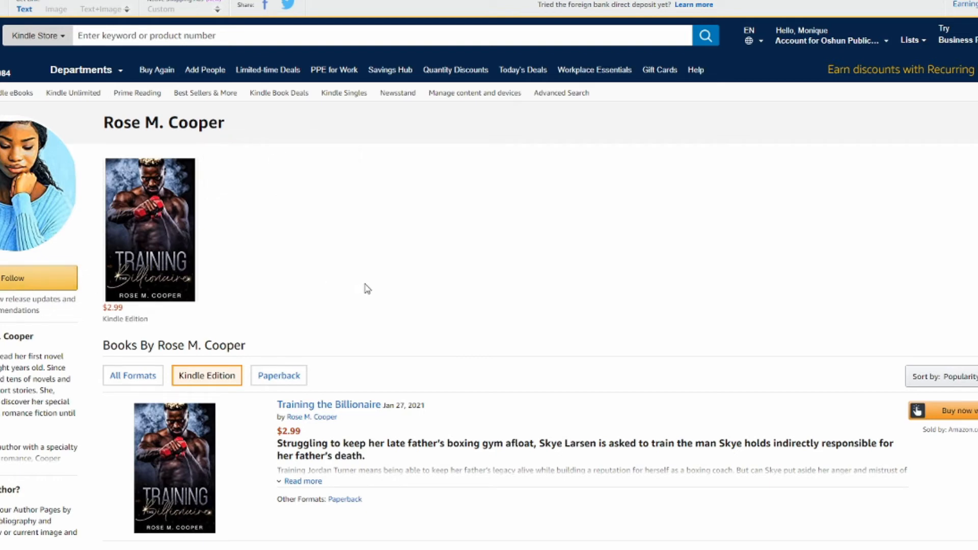
pyautogui.moveTo(392, 274)
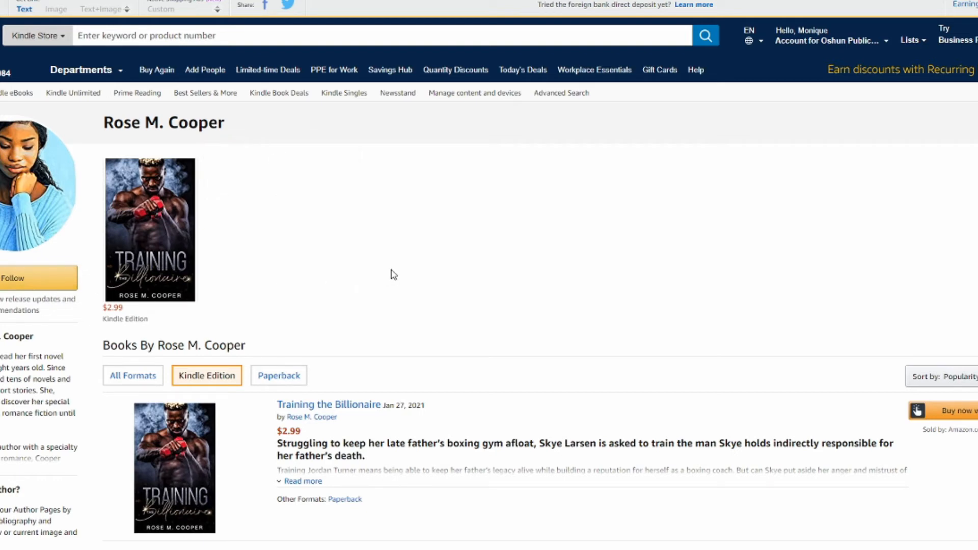
pyautogui.moveTo(428, 277)
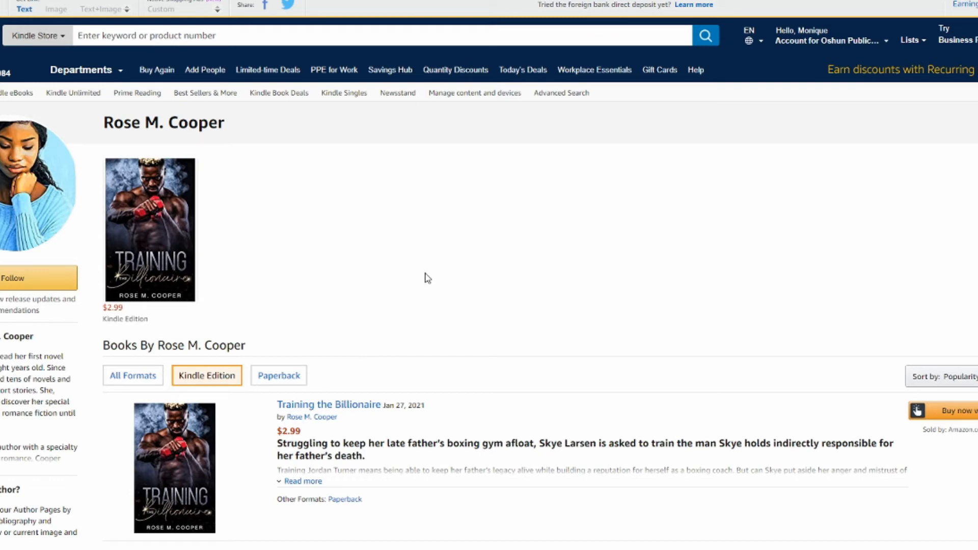
pyautogui.moveTo(423, 282)
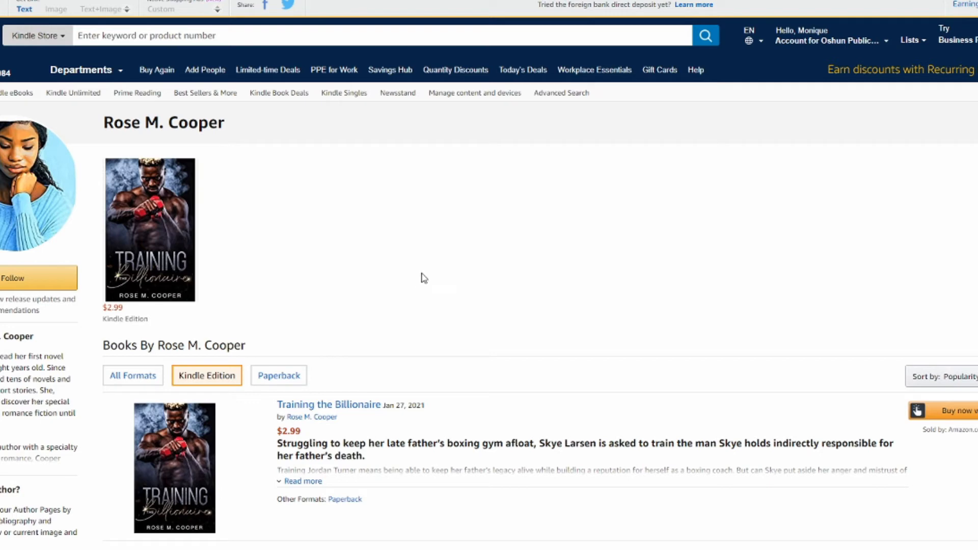
pyautogui.moveTo(424, 278)
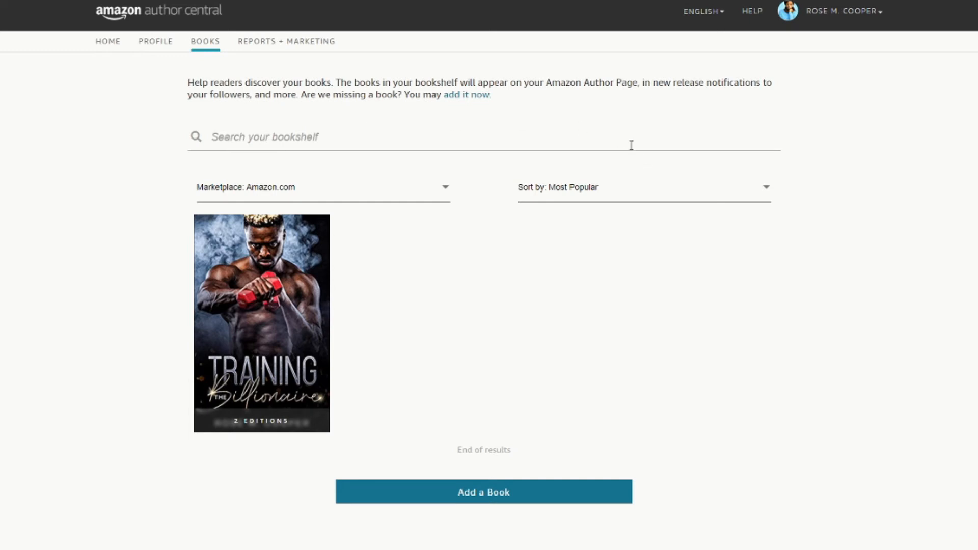
pyautogui.moveTo(506, 505)
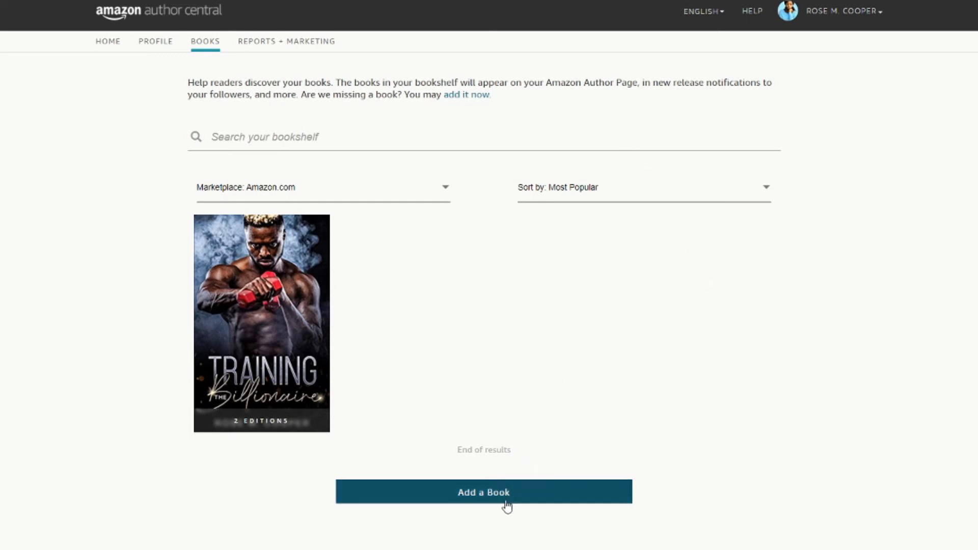
# - Search 'ros cooper', add One Night with the Billionaire to the bookshelf, and return home
pyautogui.click(483, 492)
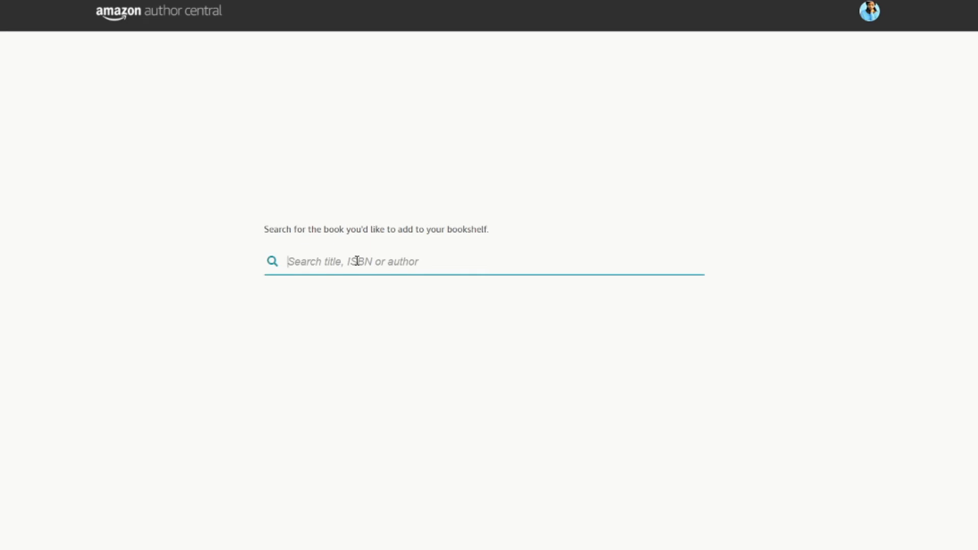
pyautogui.write('rose m.')
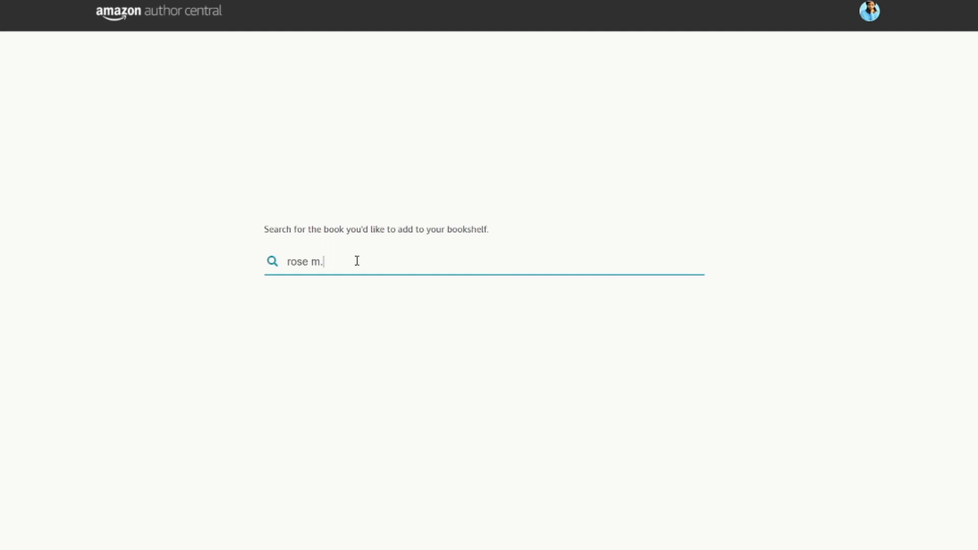
pyautogui.write('cooper')
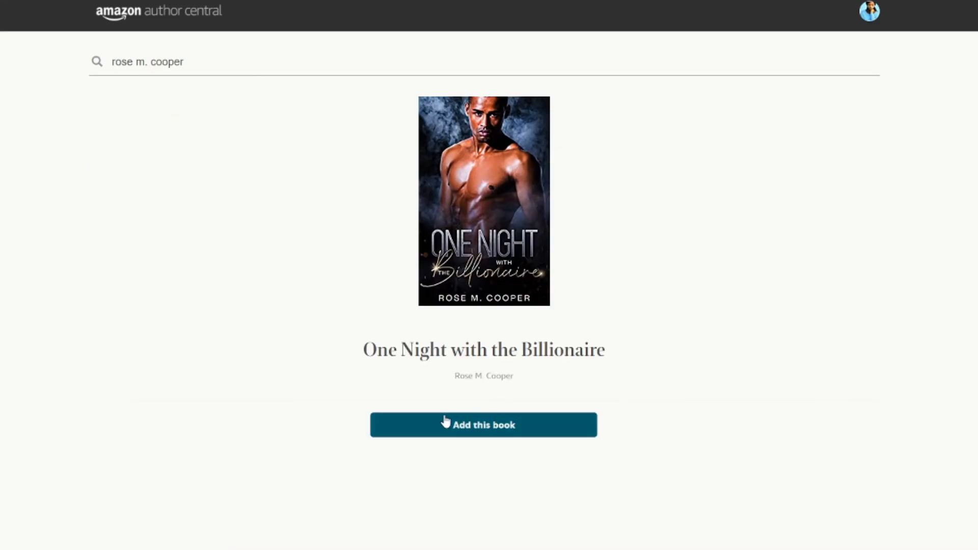
pyautogui.click(483, 425)
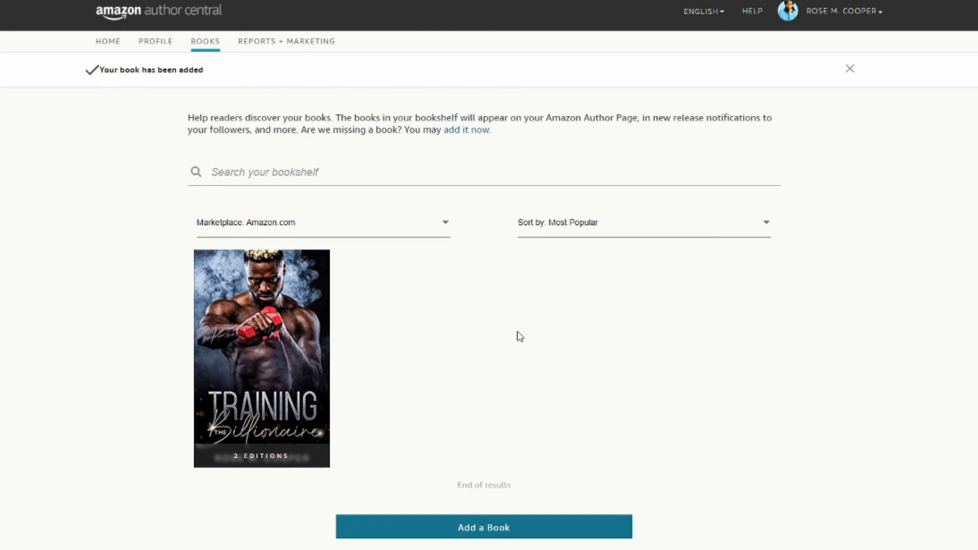
pyautogui.scroll(-3)
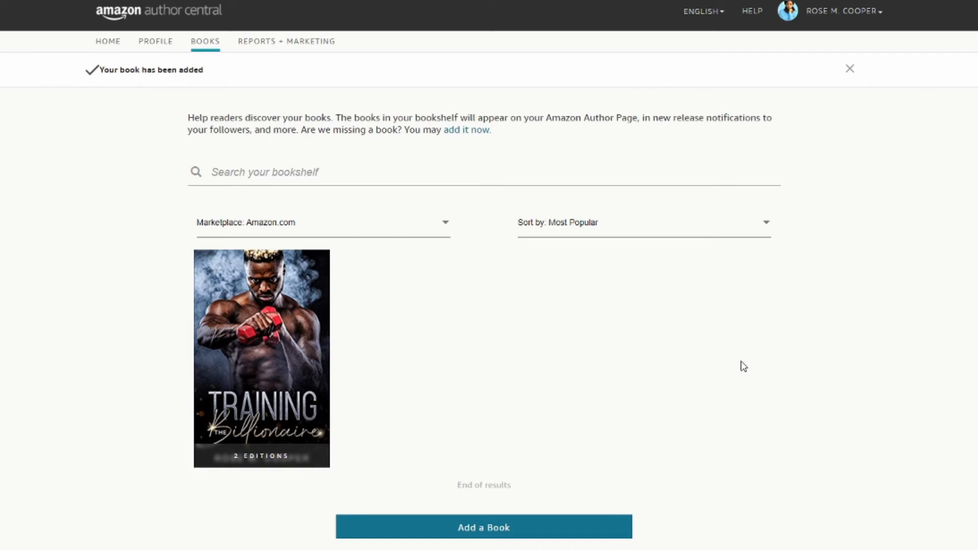
pyautogui.moveTo(101, 64)
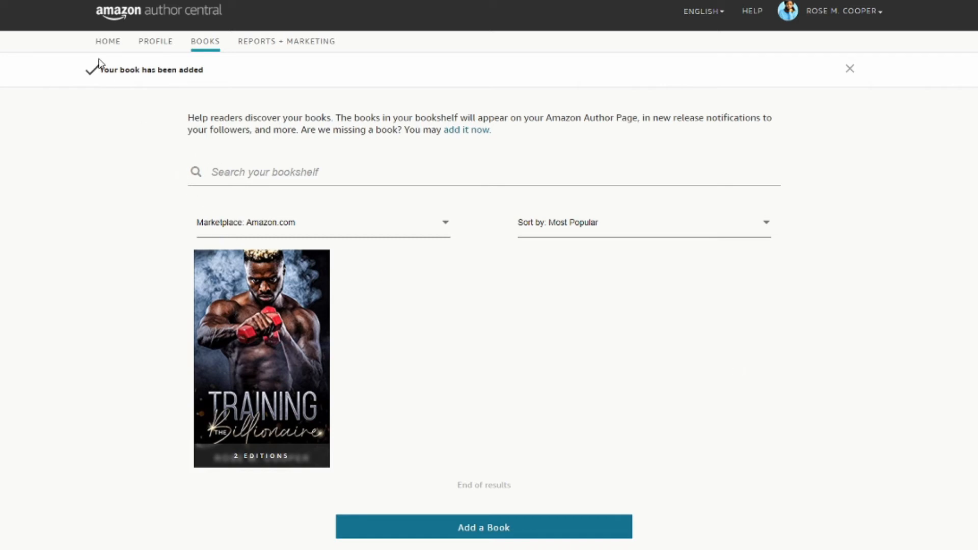
pyautogui.click(108, 41)
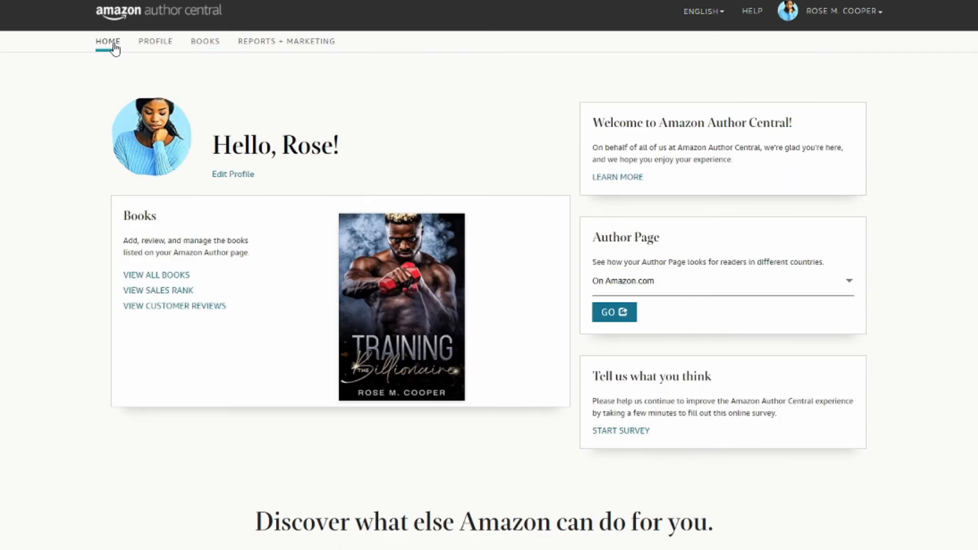
pyautogui.moveTo(260, 131)
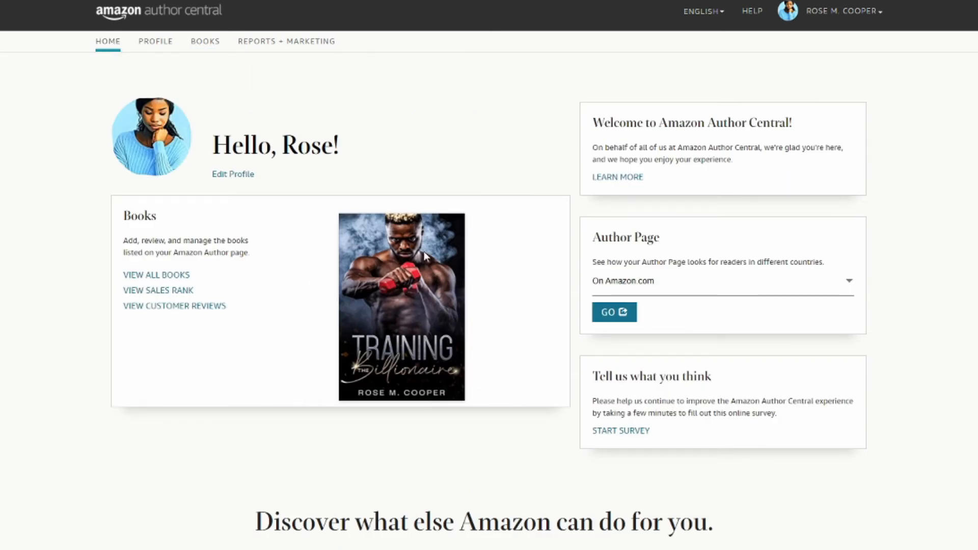
pyautogui.moveTo(447, 300)
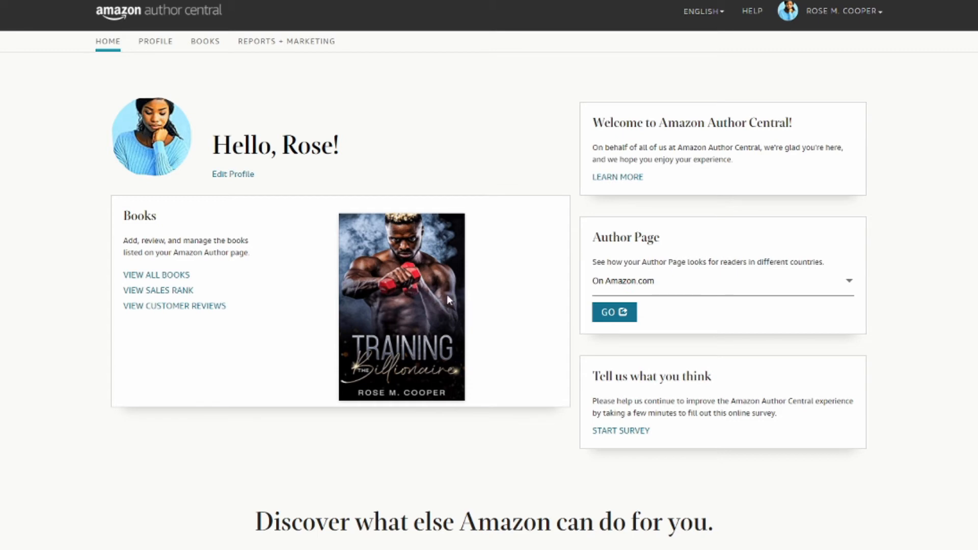
pyautogui.moveTo(450, 296)
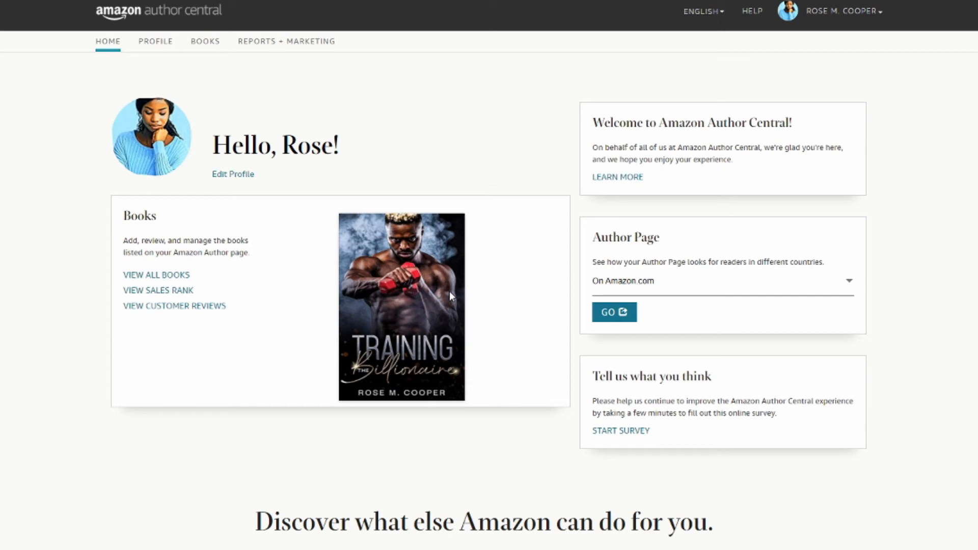
pyautogui.moveTo(486, 305)
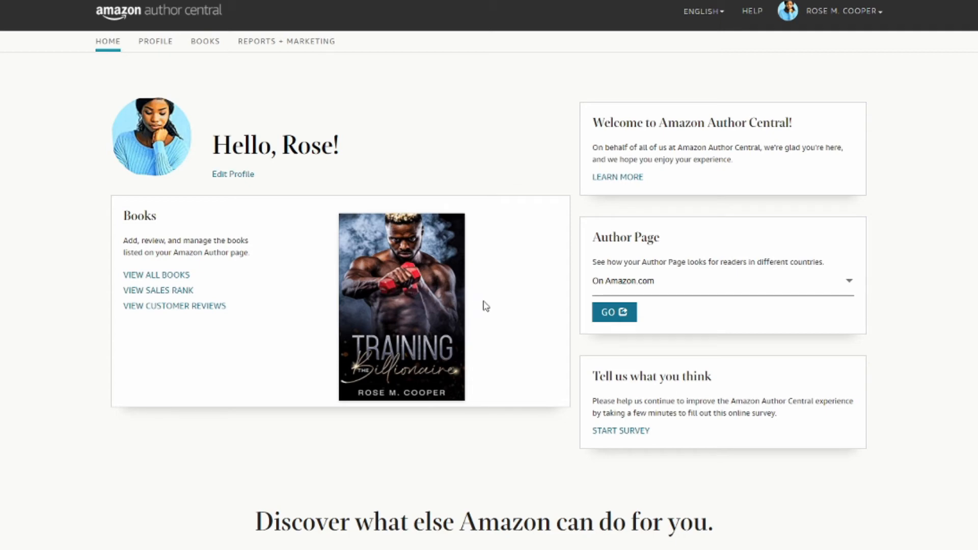
pyautogui.moveTo(490, 306)
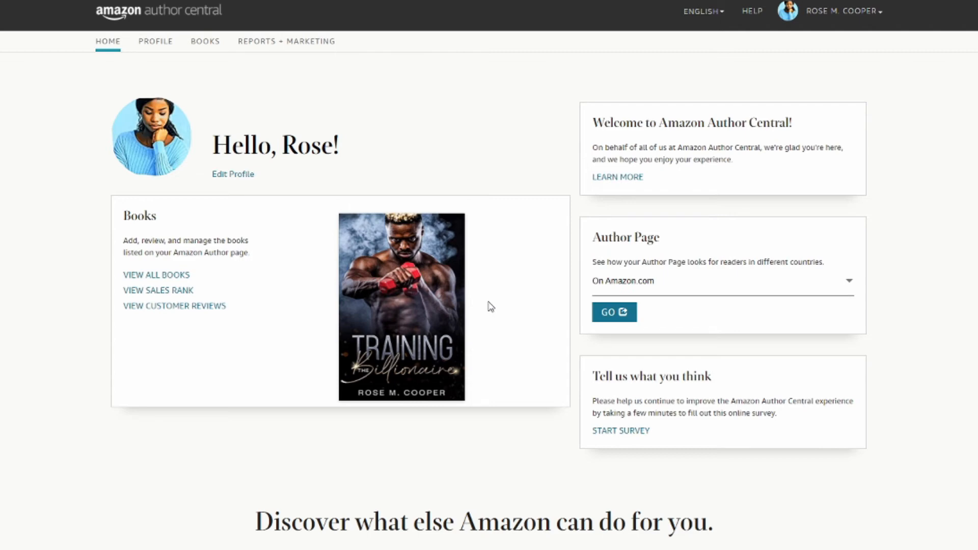
pyautogui.moveTo(492, 306)
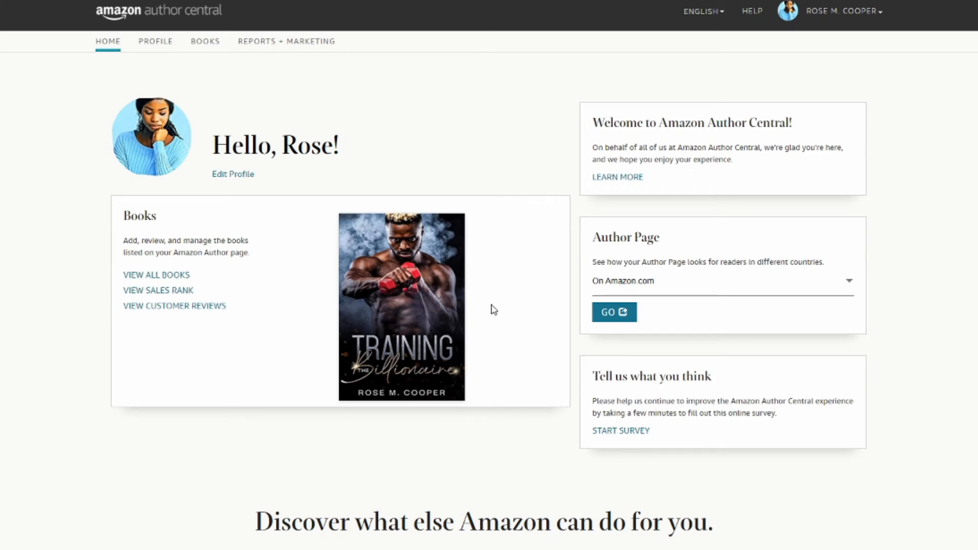
pyautogui.moveTo(496, 310)
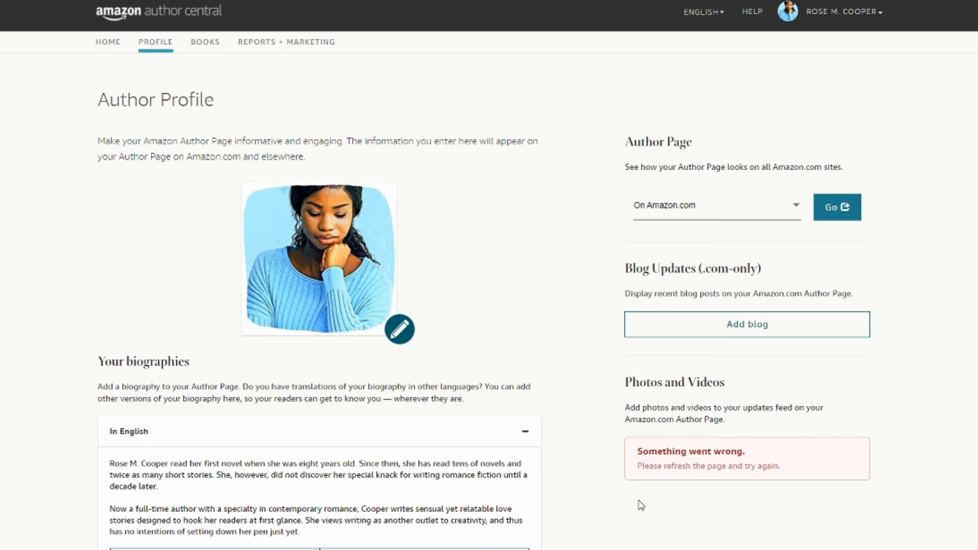
pyautogui.moveTo(717, 499)
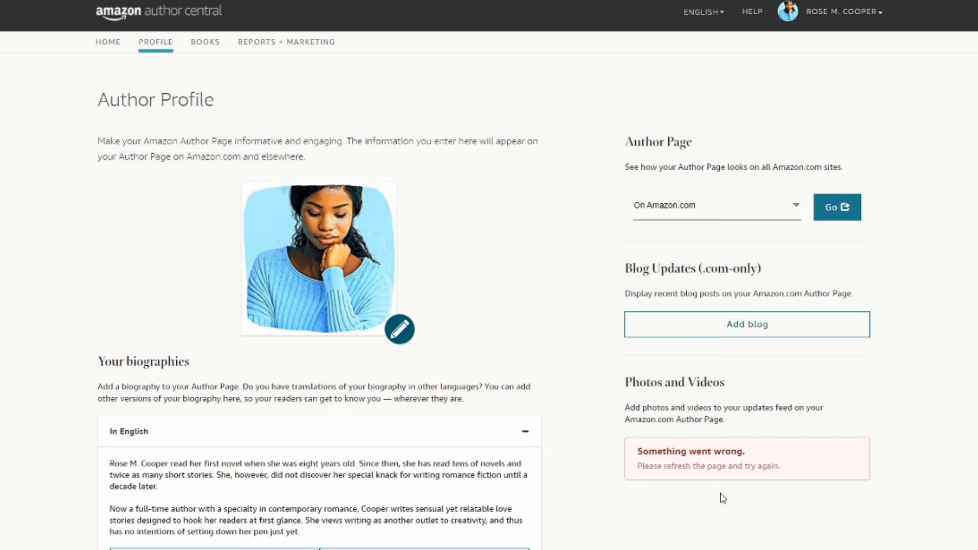
pyautogui.moveTo(111, 69)
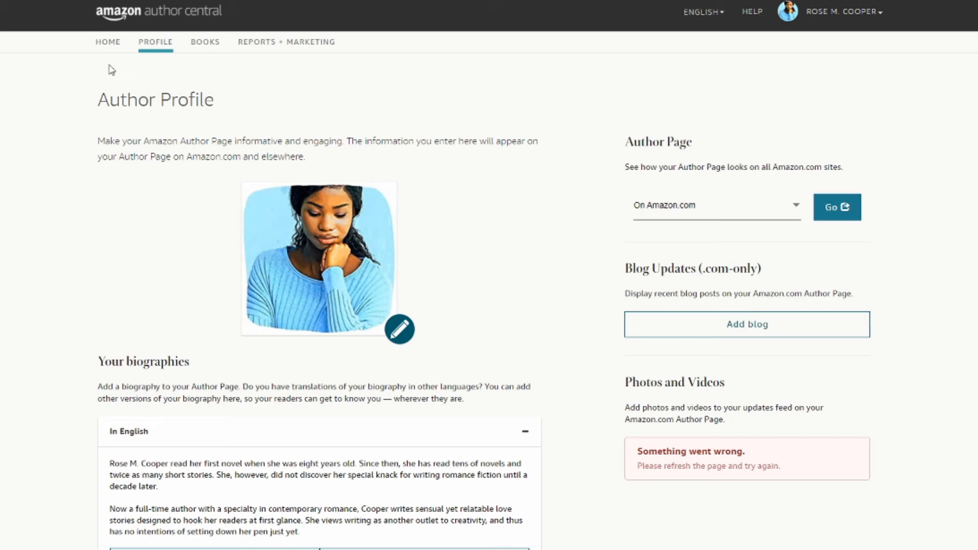
# - Go from the Author Profile page back to the Author Central home page
pyautogui.click(107, 42)
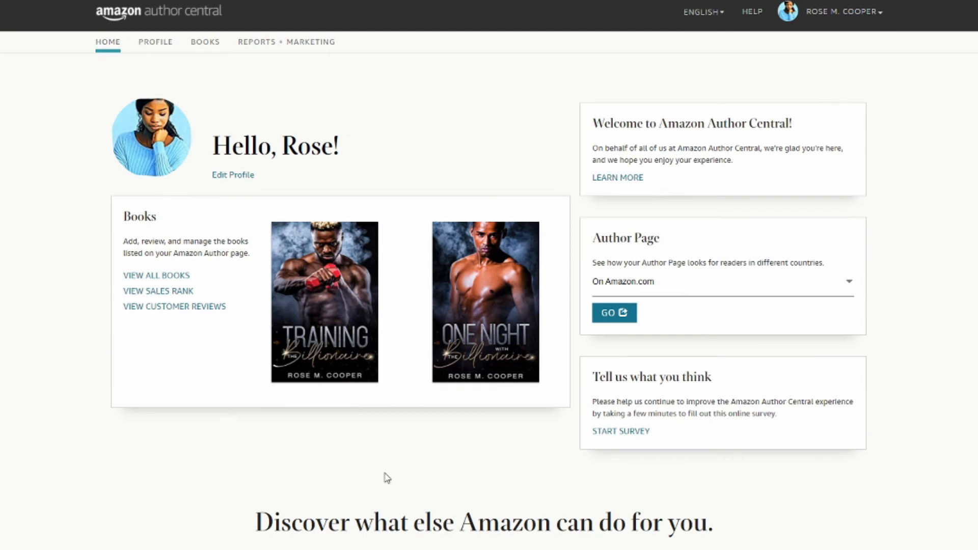
pyautogui.moveTo(332, 320)
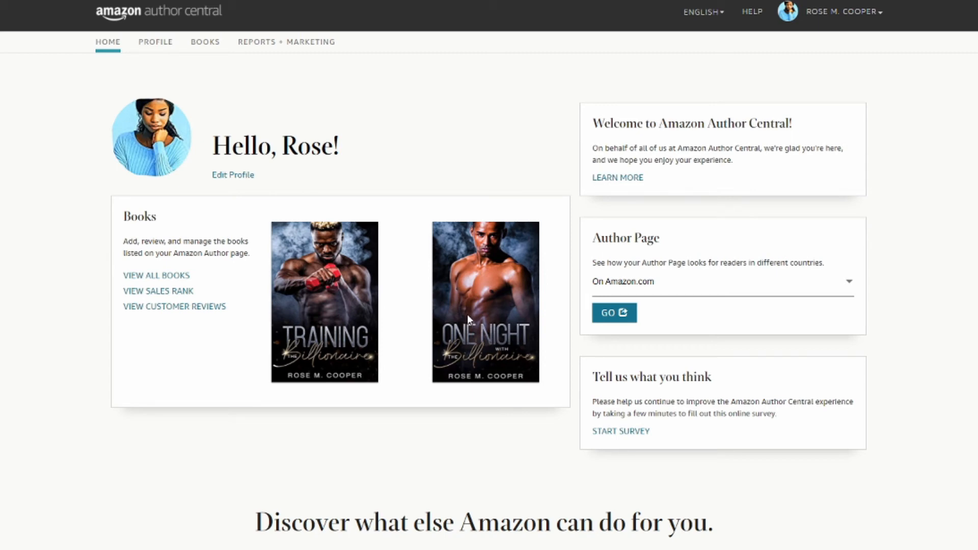
pyautogui.moveTo(420, 323)
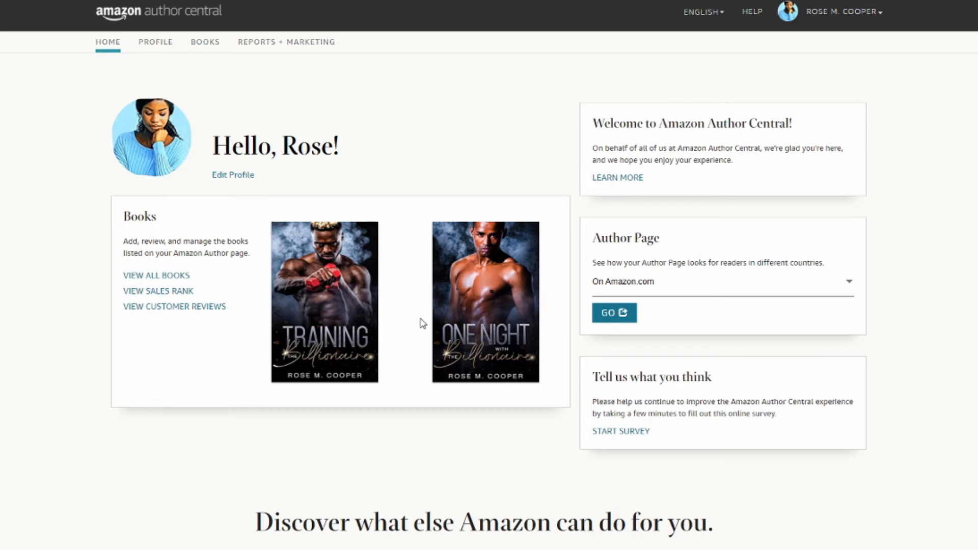
pyautogui.moveTo(379, 300)
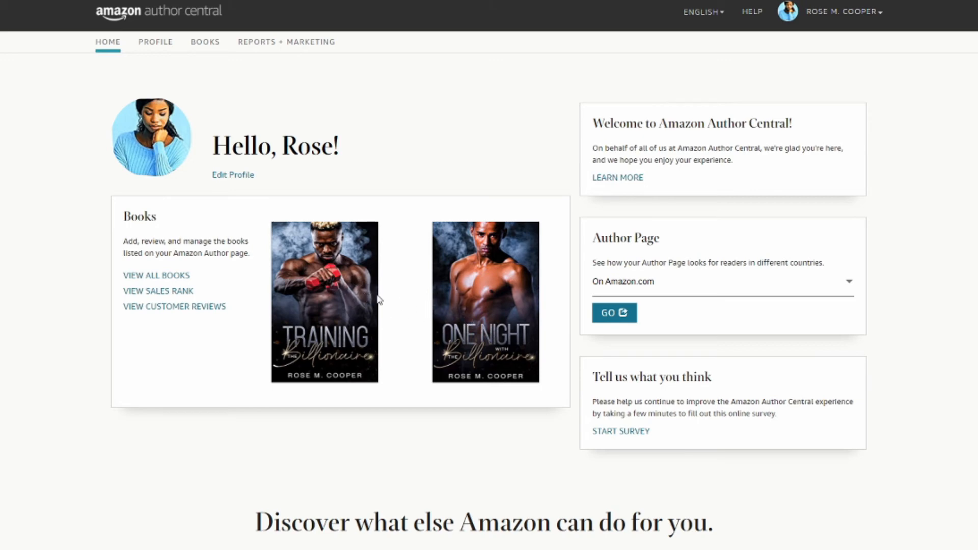
pyautogui.moveTo(161, 56)
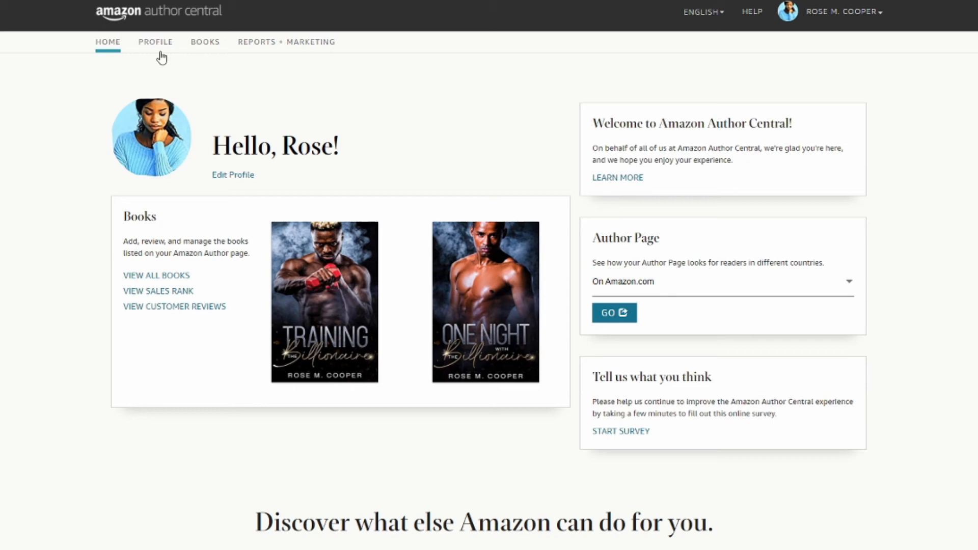
# - Pass through the Profile page to the Books bookshelf listing both titles
pyautogui.click(156, 42)
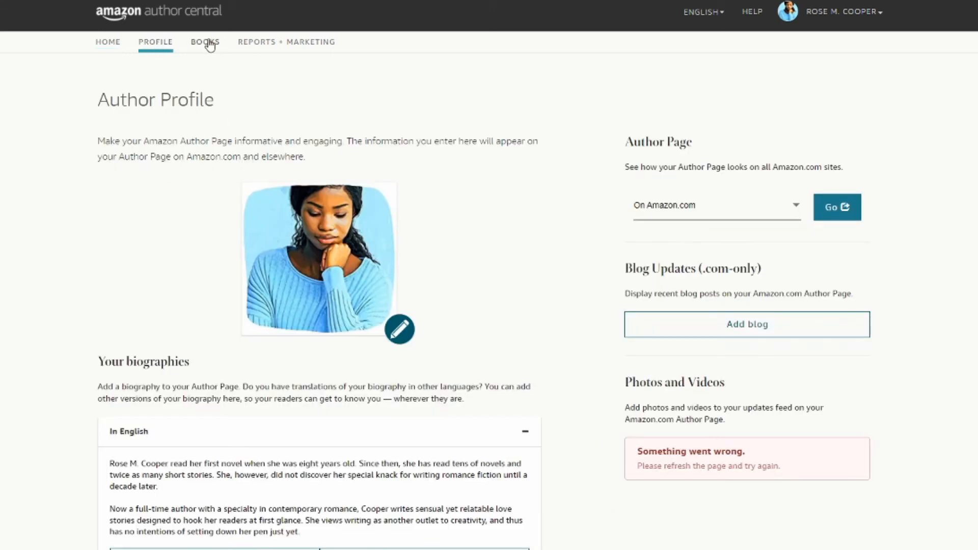
pyautogui.click(205, 42)
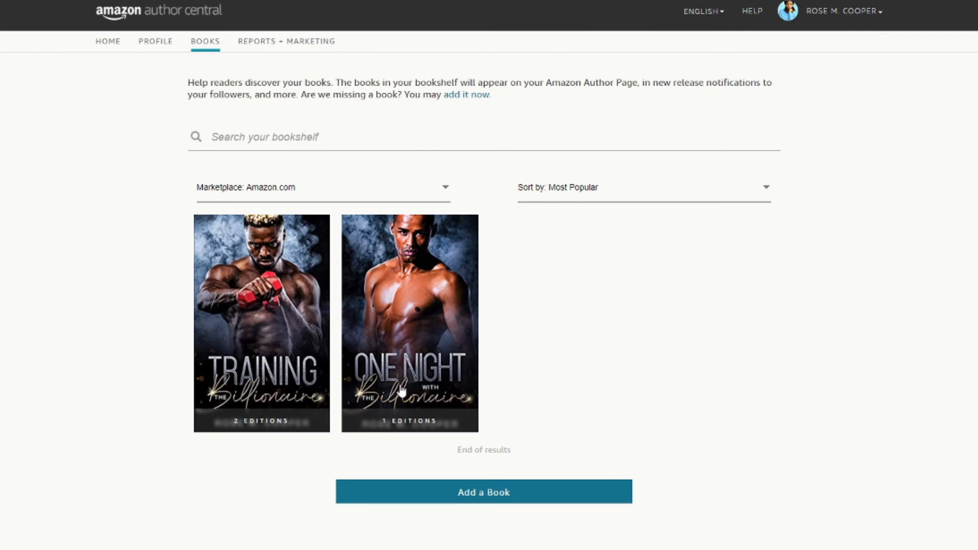
pyautogui.moveTo(448, 359)
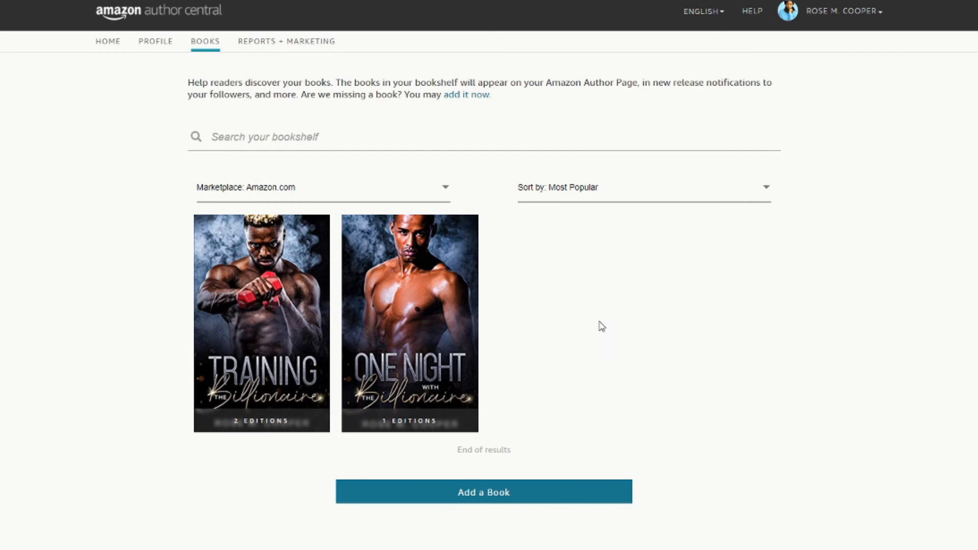
pyautogui.moveTo(589, 328)
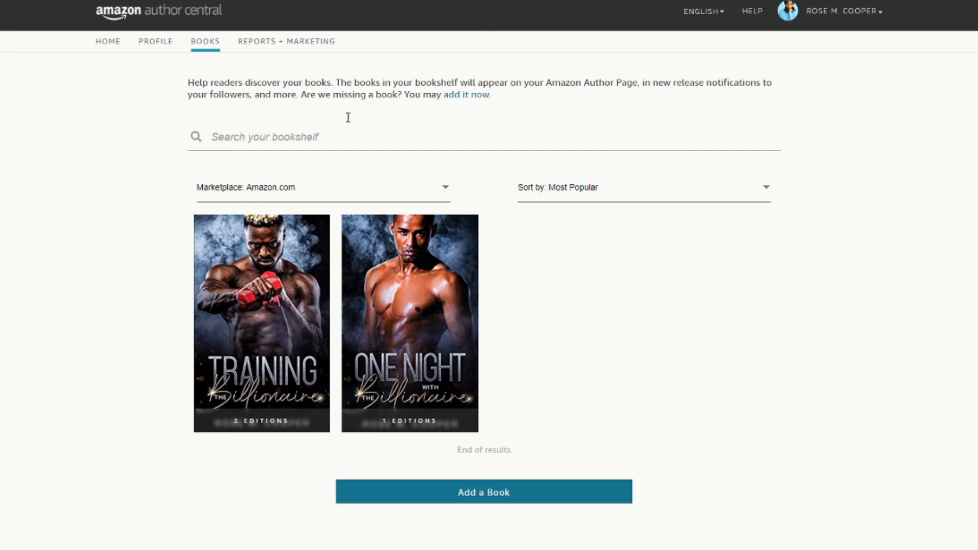
# - Open Reports + Marketing, showing Sales Rank, BookScan and Customer Reviews reports
pyautogui.click(286, 41)
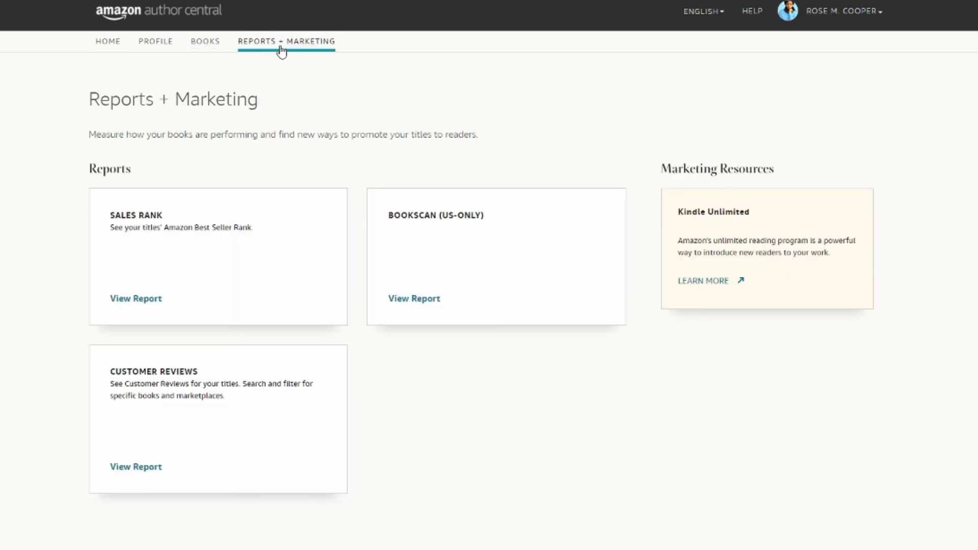
pyautogui.moveTo(100, 223)
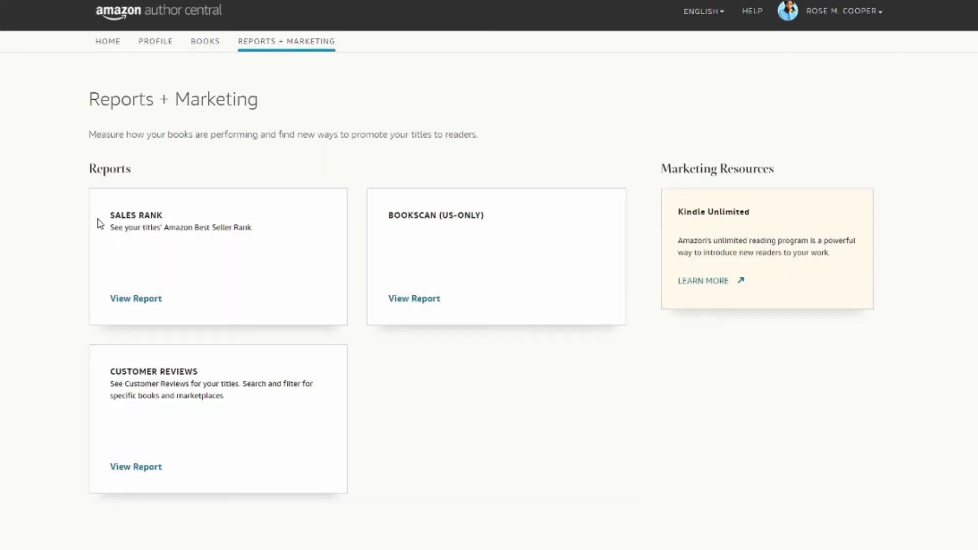
pyautogui.moveTo(107, 220)
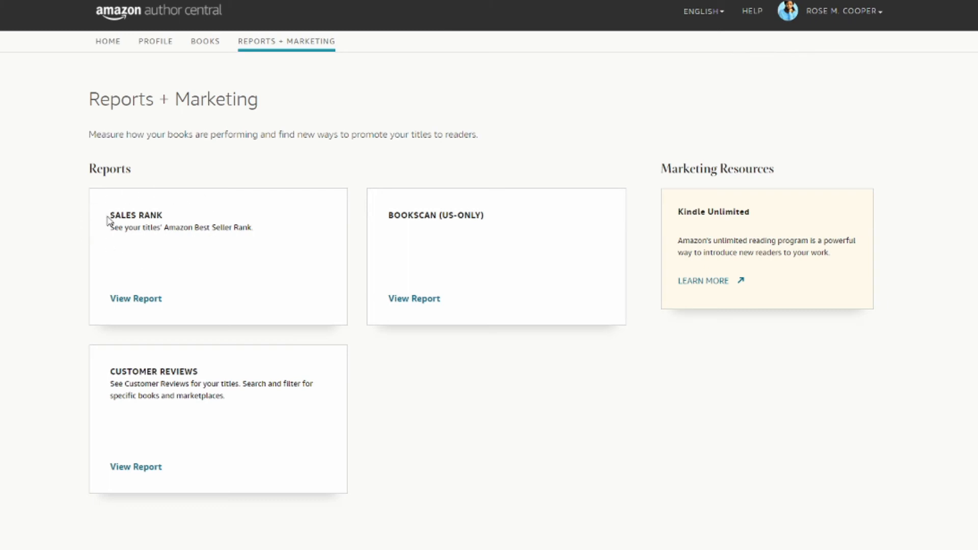
pyautogui.moveTo(431, 243)
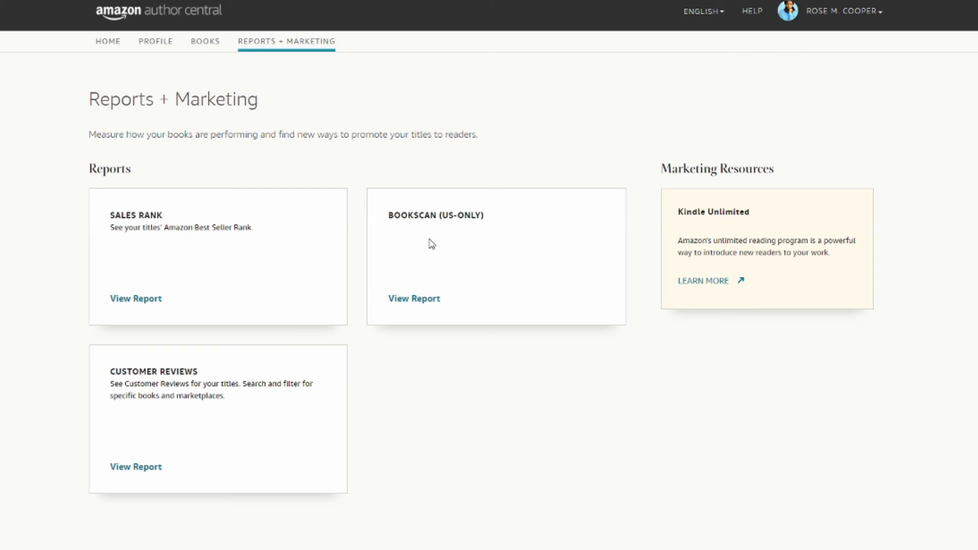
pyautogui.moveTo(449, 264)
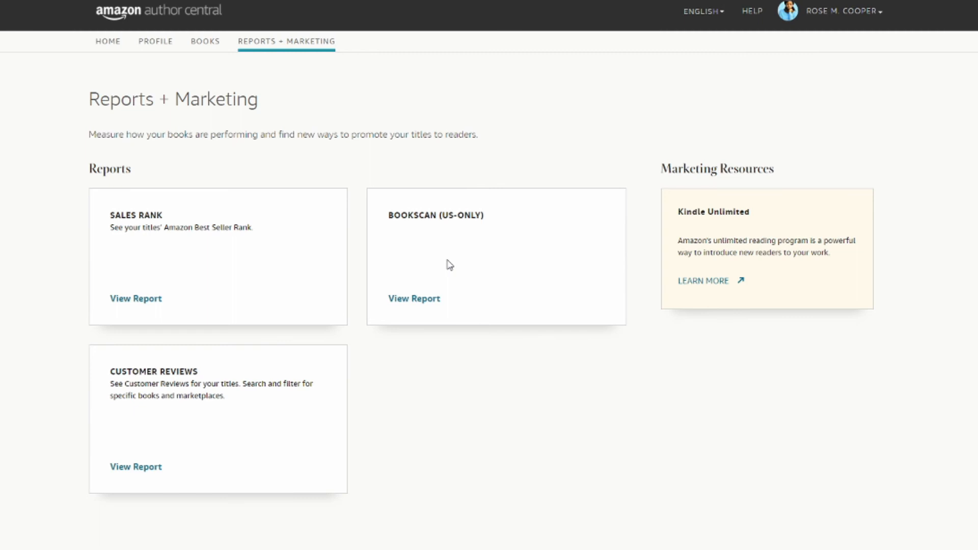
pyautogui.moveTo(430, 232)
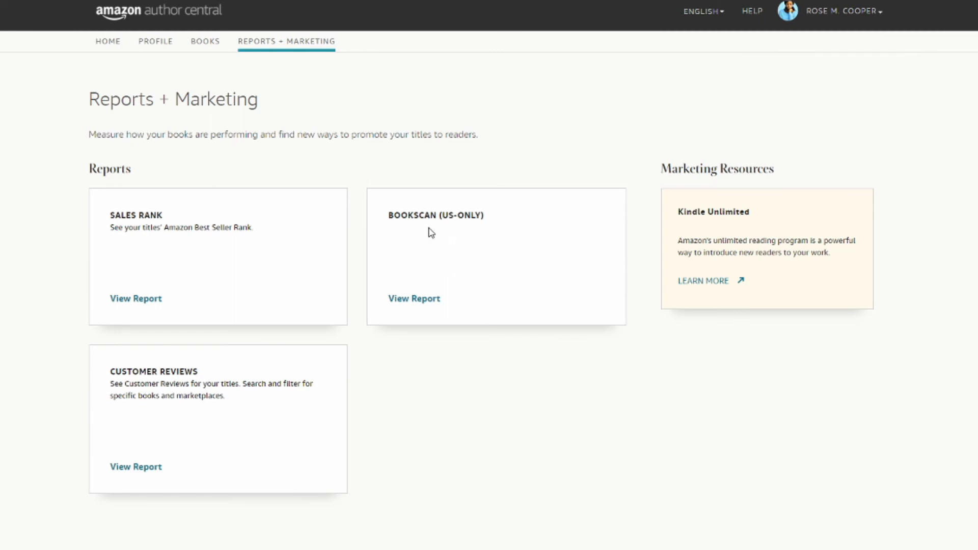
pyautogui.moveTo(216, 459)
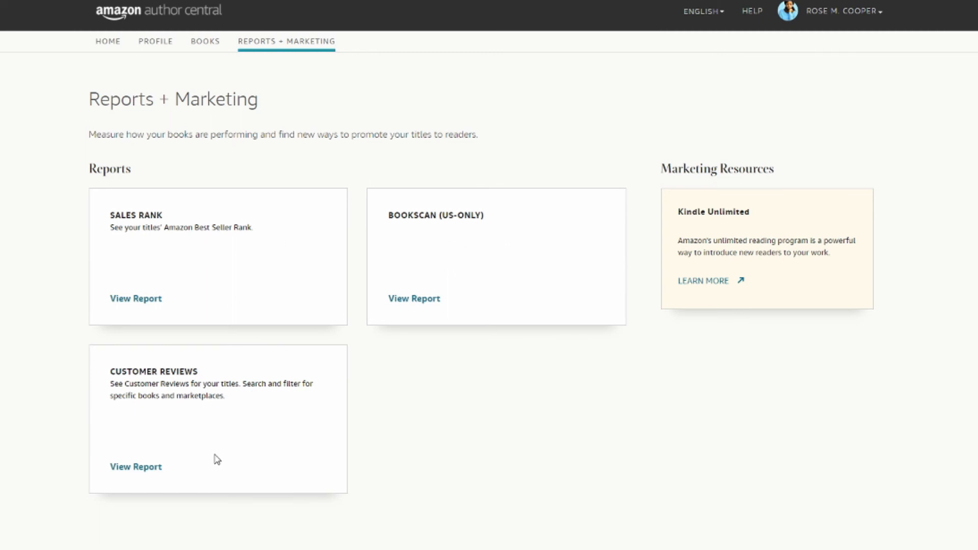
pyautogui.moveTo(699, 224)
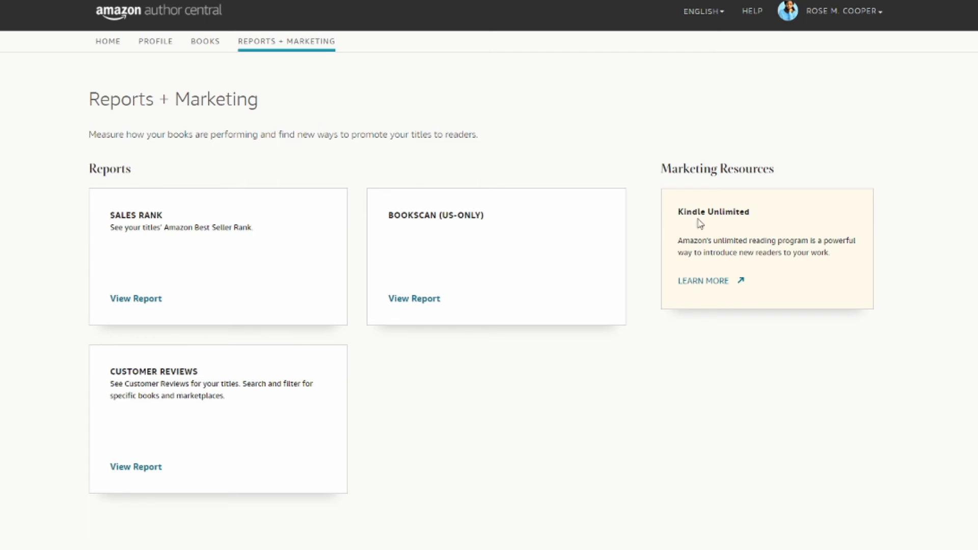
pyautogui.moveTo(688, 230)
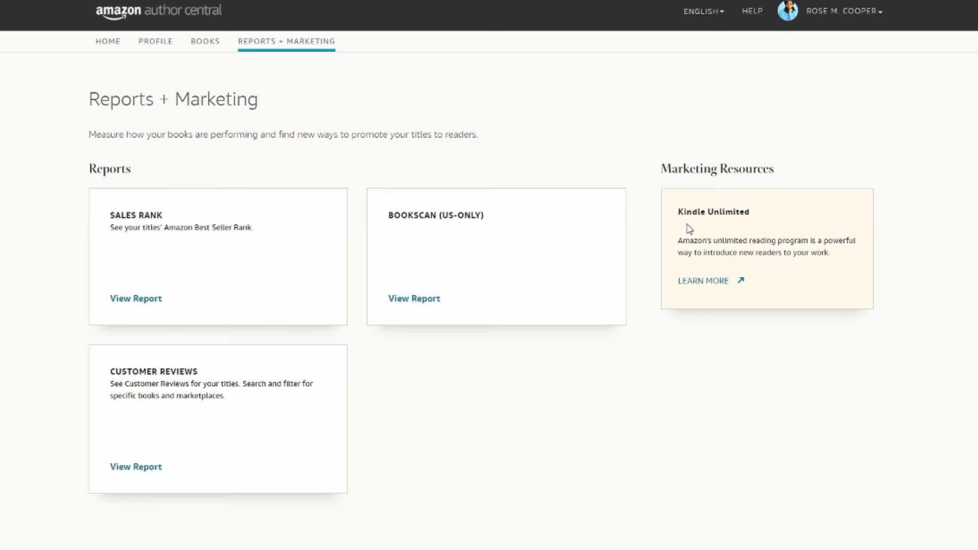
pyautogui.moveTo(694, 226)
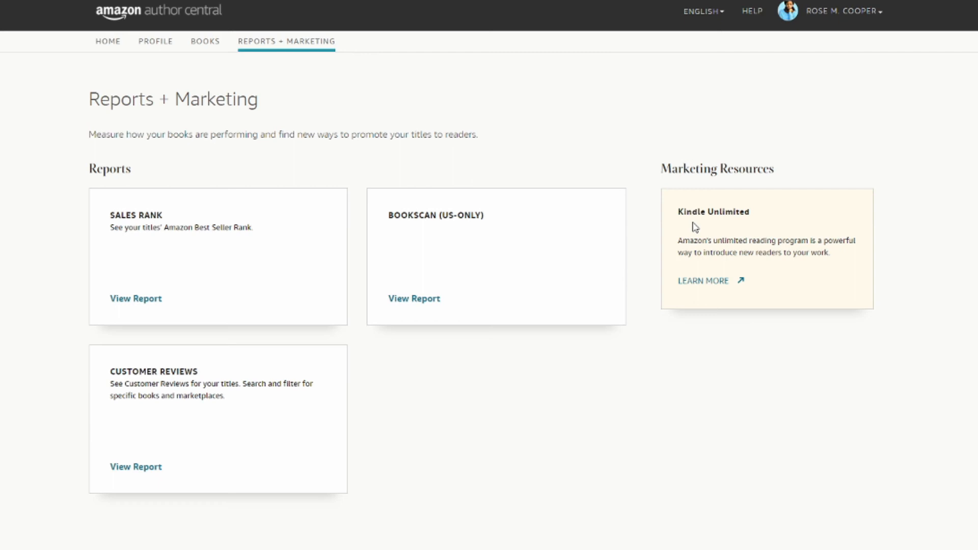
pyautogui.moveTo(729, 214)
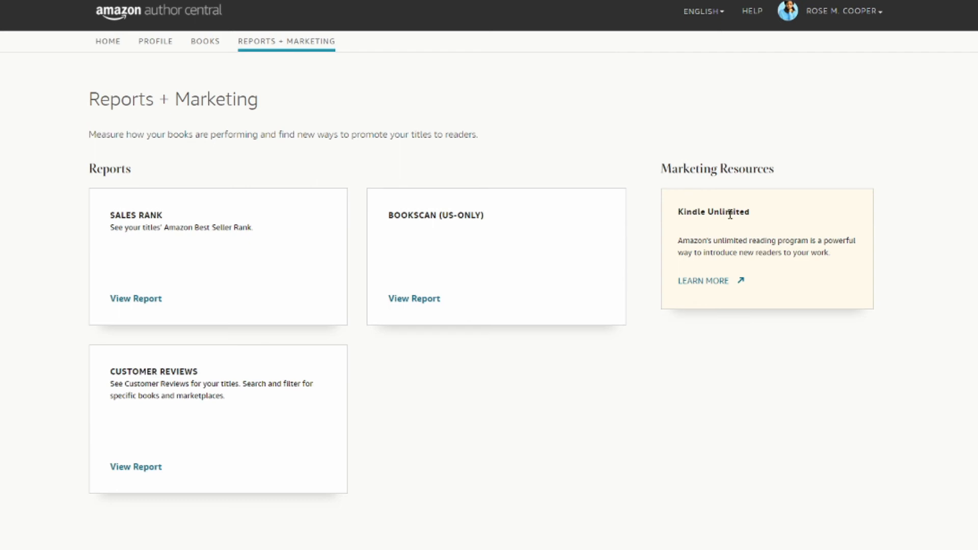
pyautogui.moveTo(165, 258)
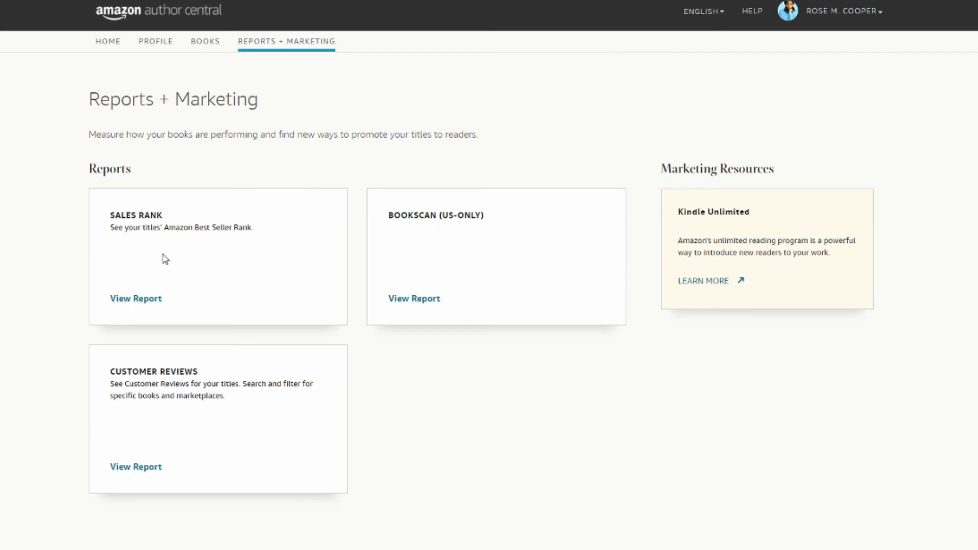
pyautogui.moveTo(159, 247)
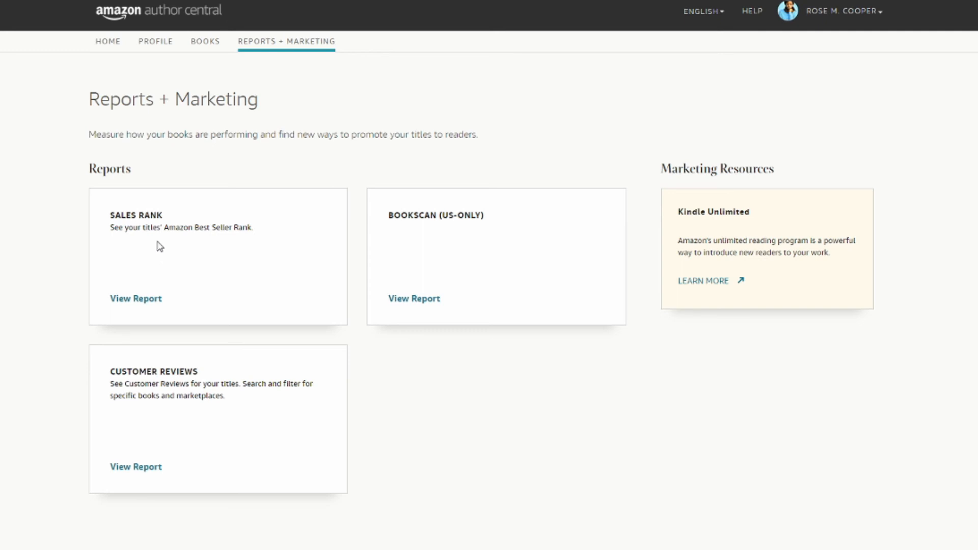
pyautogui.moveTo(188, 247)
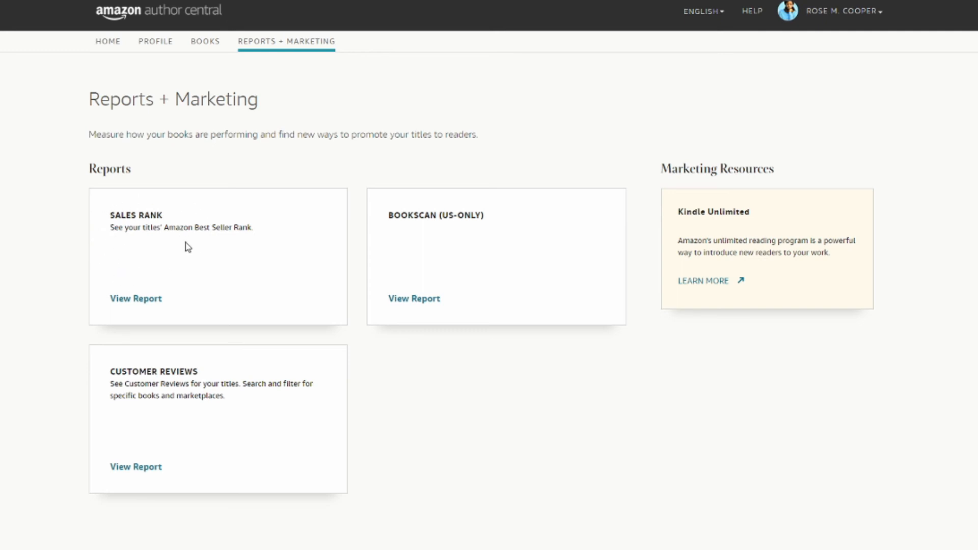
pyautogui.moveTo(150, 256)
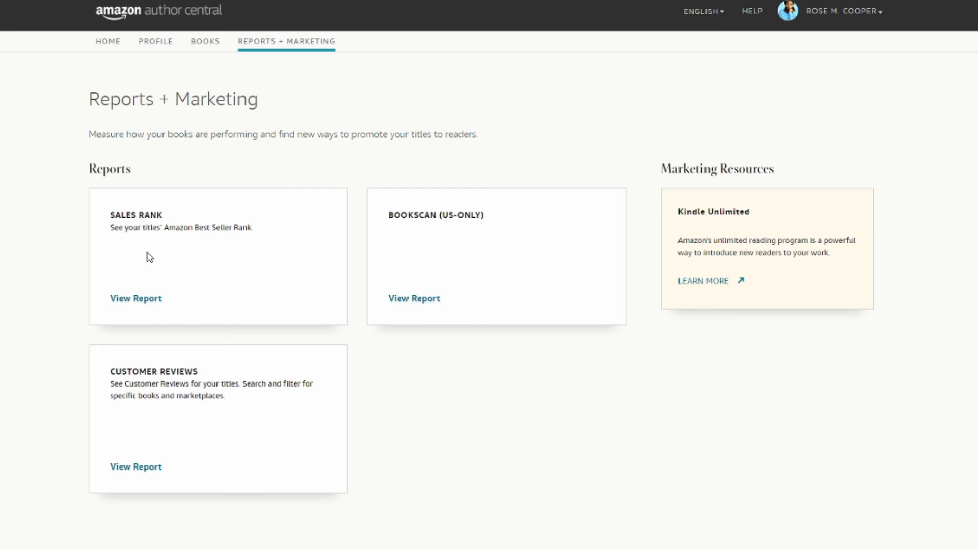
pyautogui.moveTo(153, 255)
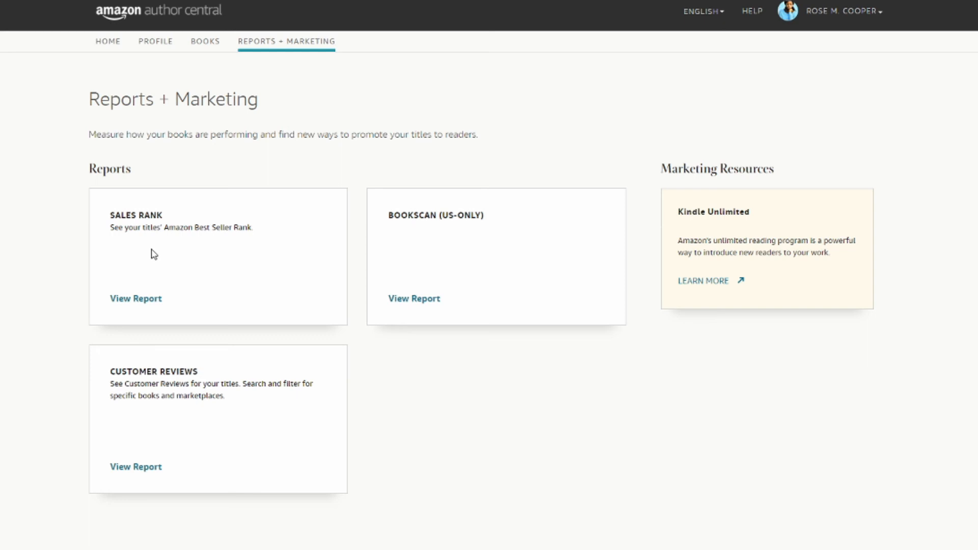
pyautogui.moveTo(169, 250)
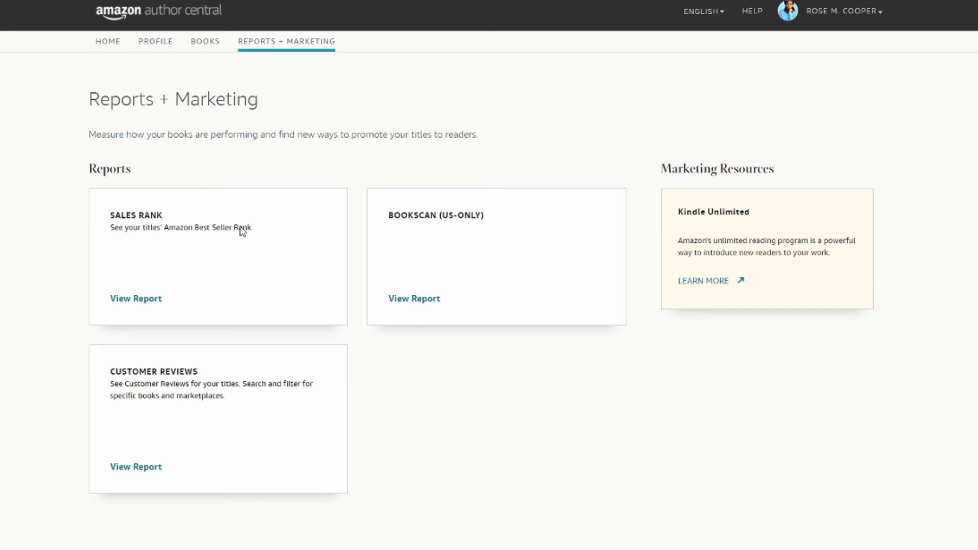
pyautogui.moveTo(150, 291)
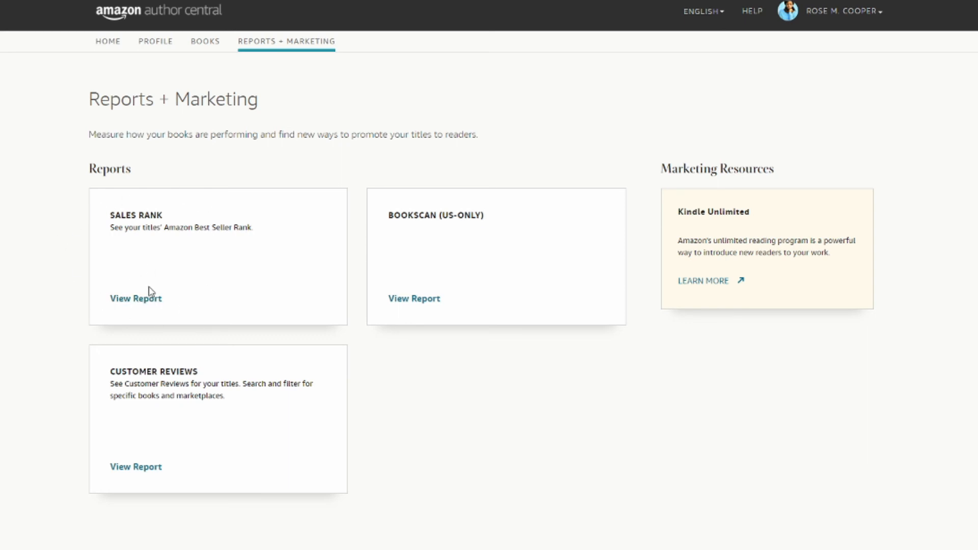
pyautogui.click(107, 41)
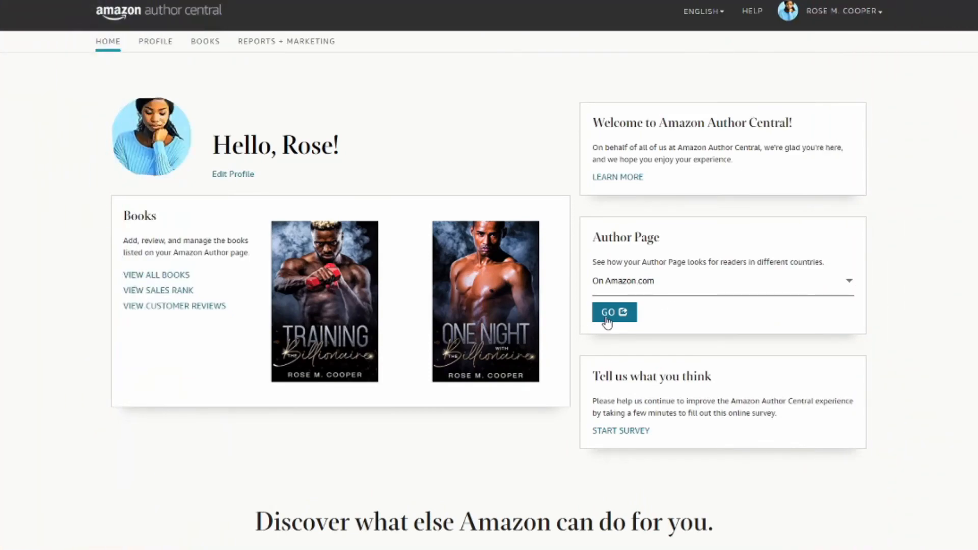
# - View Rose M. Cooper's public Amazon.com author page with both books and two videos
pyautogui.click(613, 311)
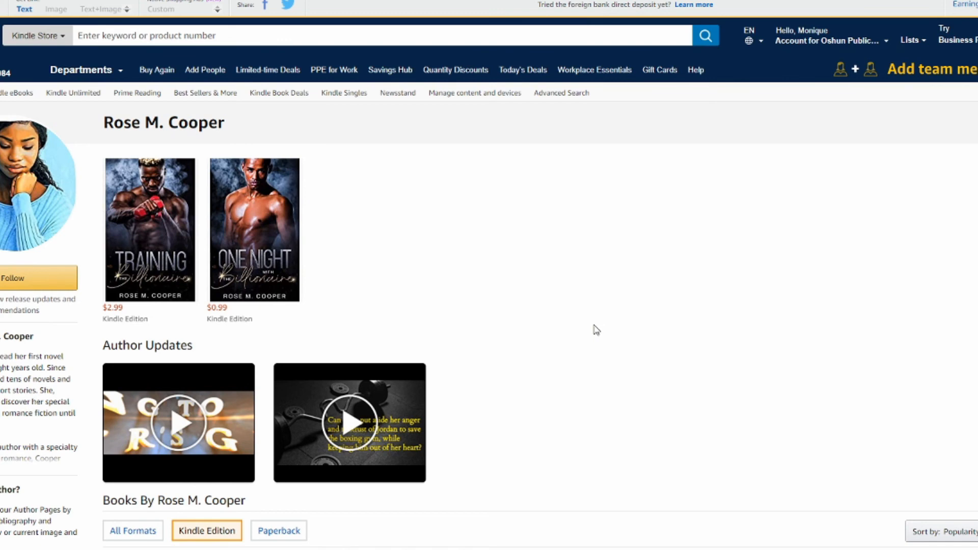
pyautogui.moveTo(439, 431)
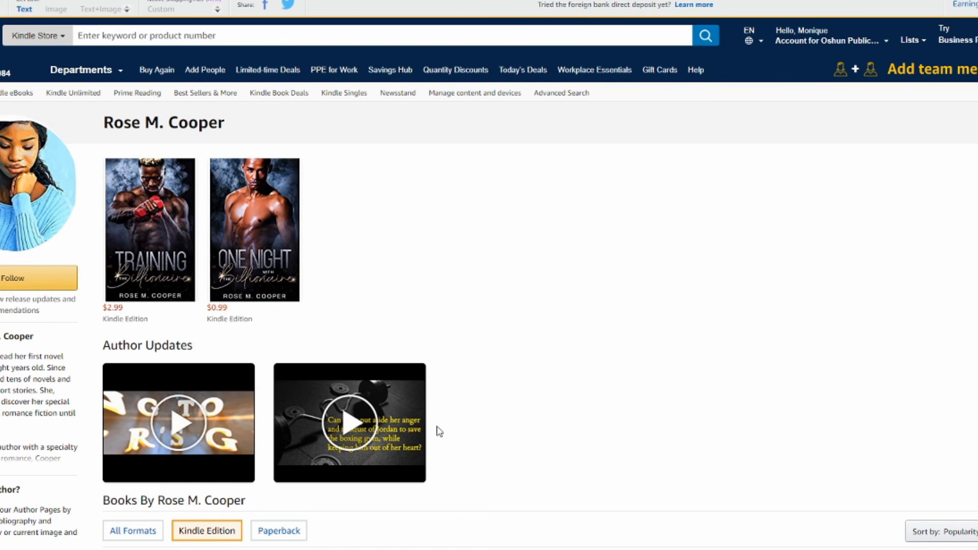
pyautogui.moveTo(296, 400)
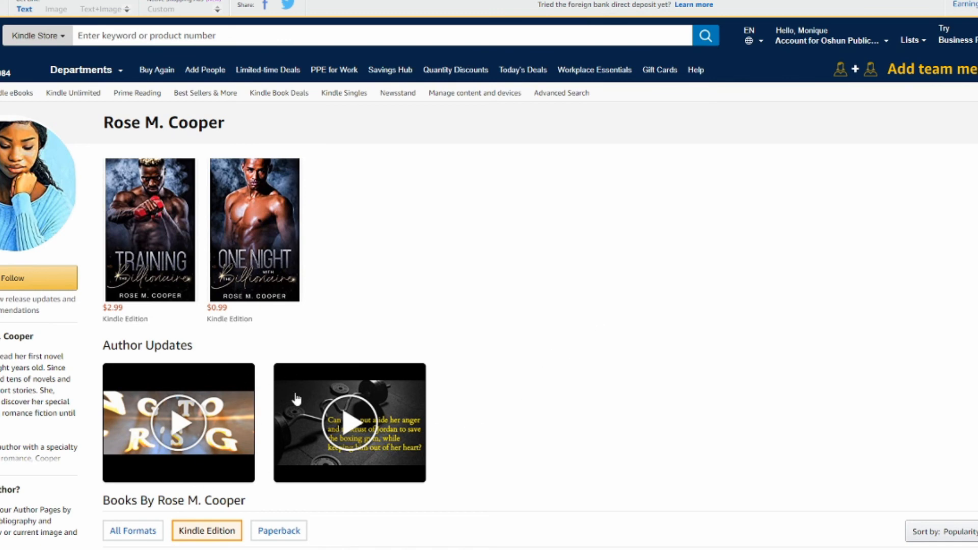
pyautogui.moveTo(828, 412)
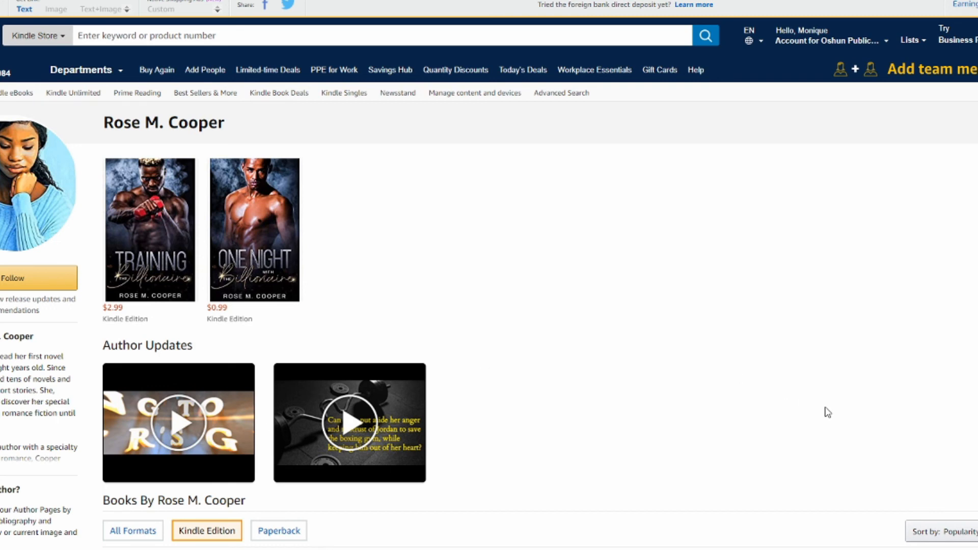
pyautogui.moveTo(615, 310)
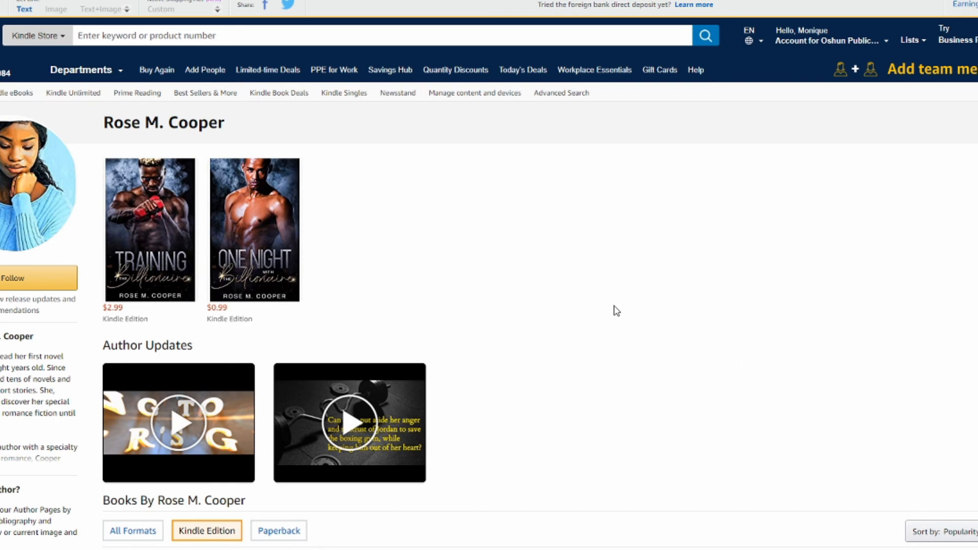